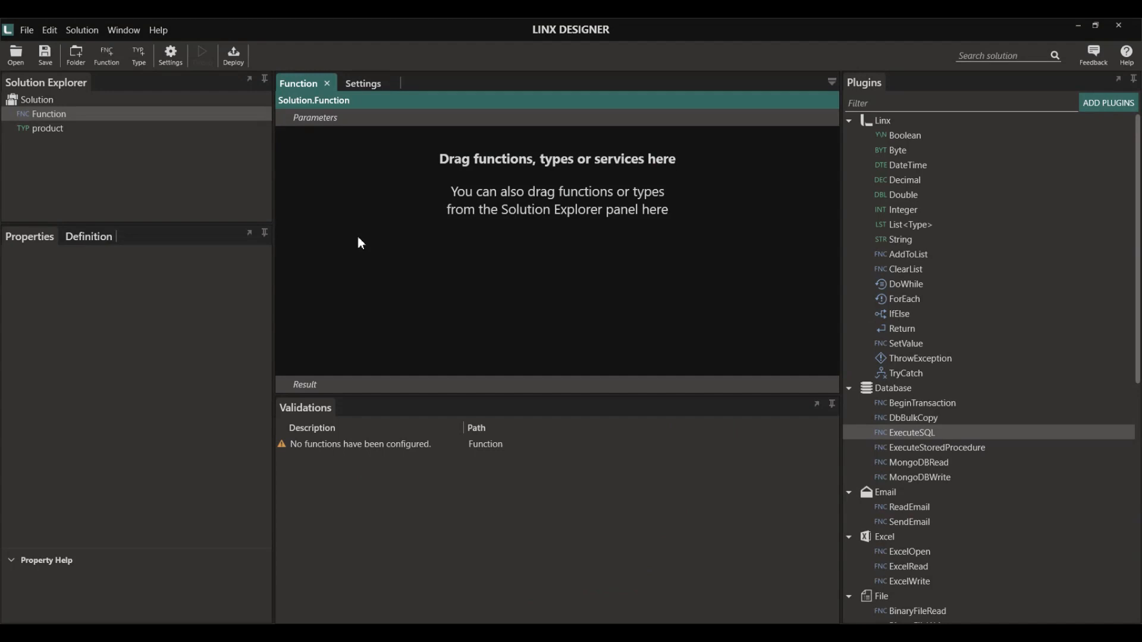
mouse_move(897, 407)
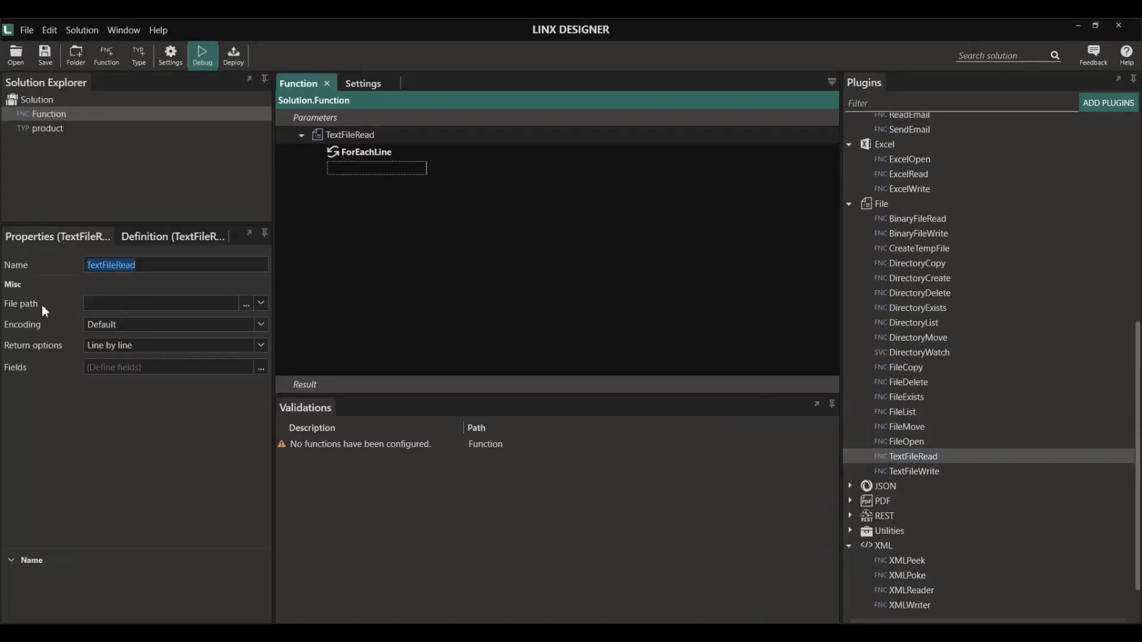
Step: Expand the File path choices of TextFileRead down to the $.Settings values
left_click(260, 303)
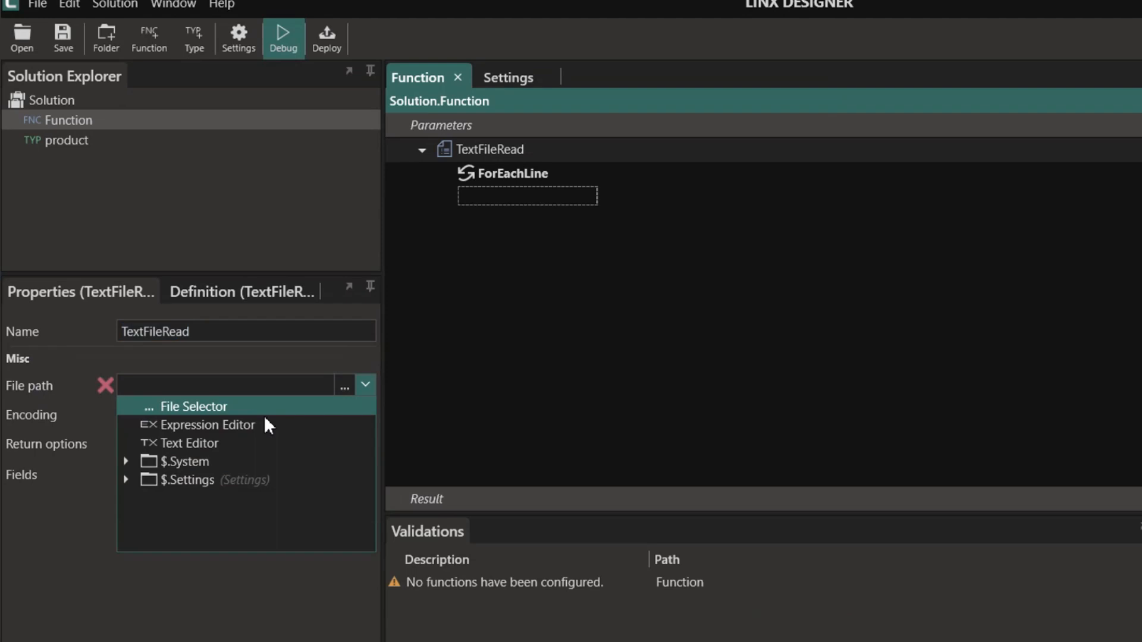
left_click(125, 479)
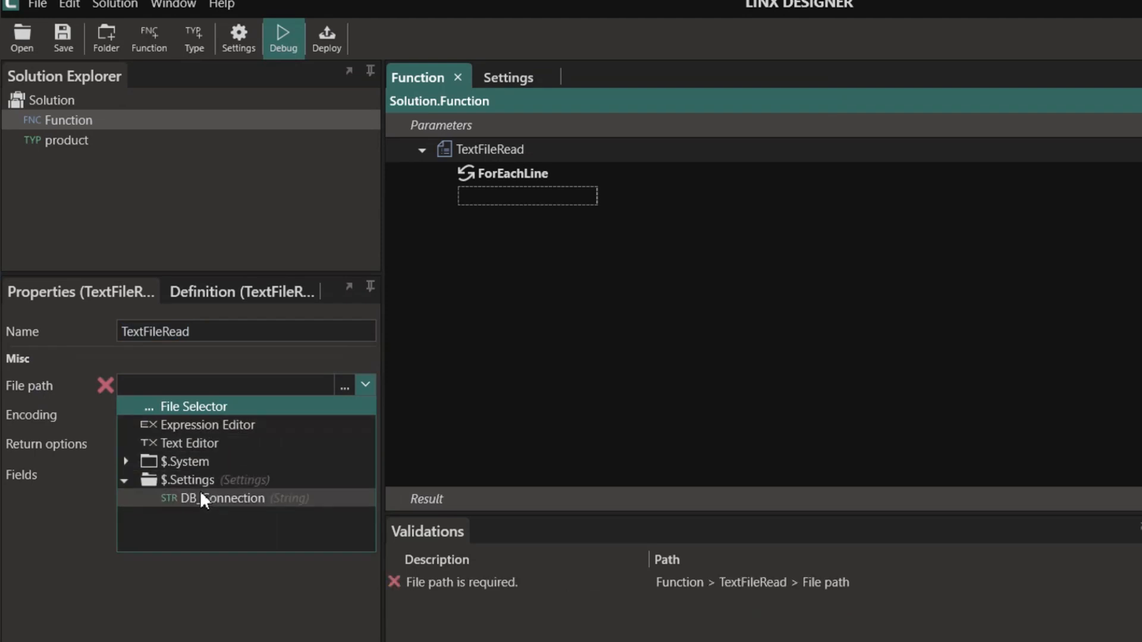
mouse_move(203, 433)
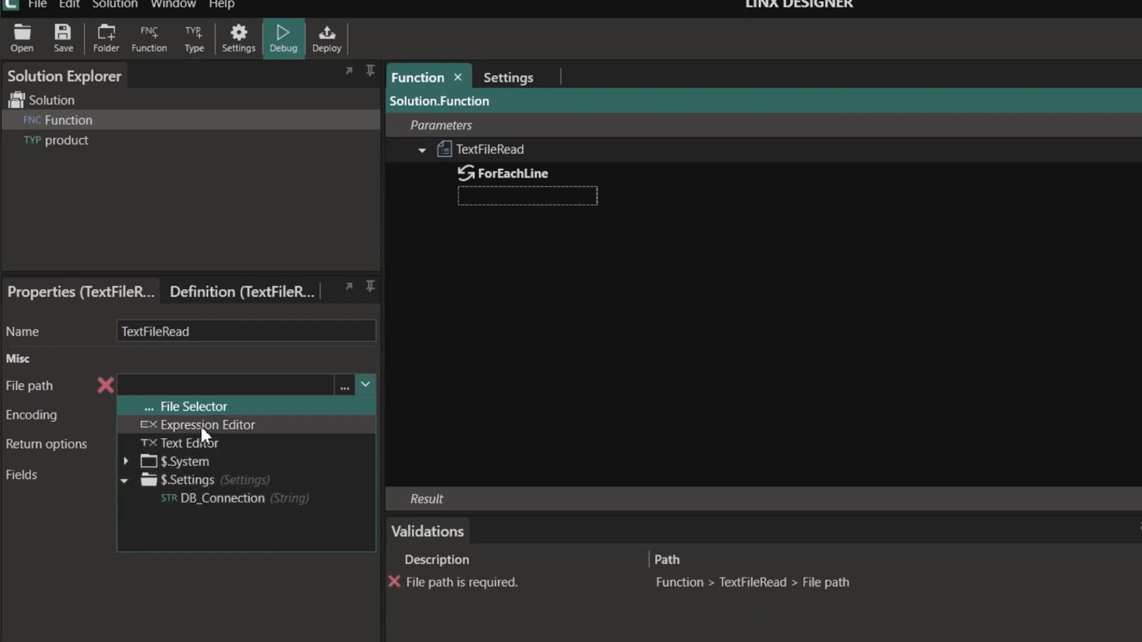
Step: Select Imports\Products_csv.csv via File Selector, keeping Return options Line by line
left_click(194, 407)
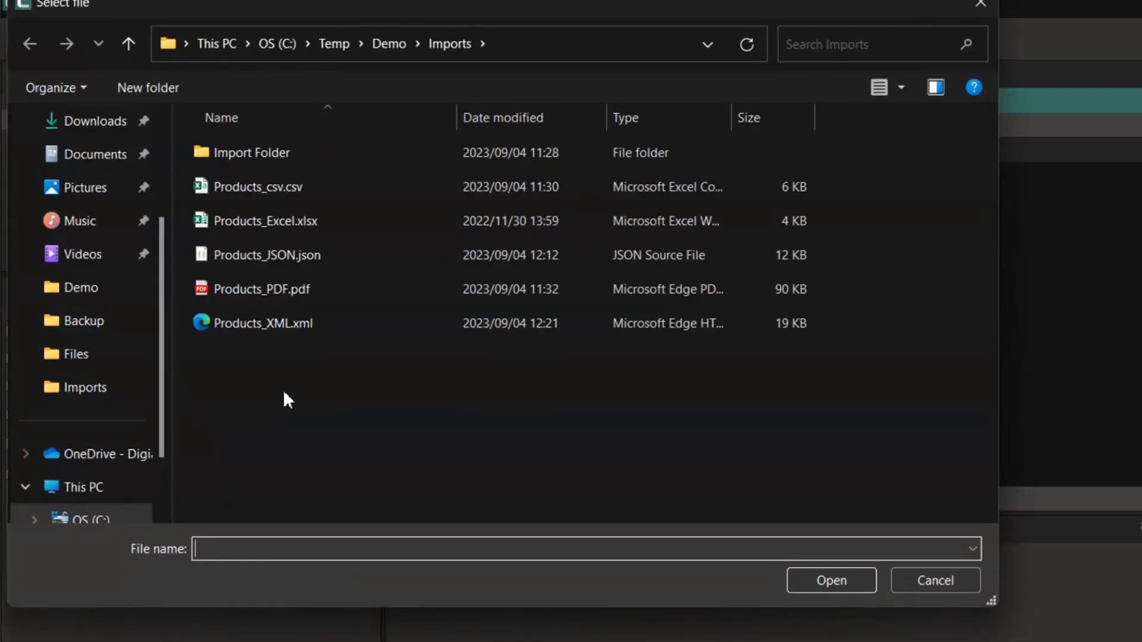
left_click(257, 186)
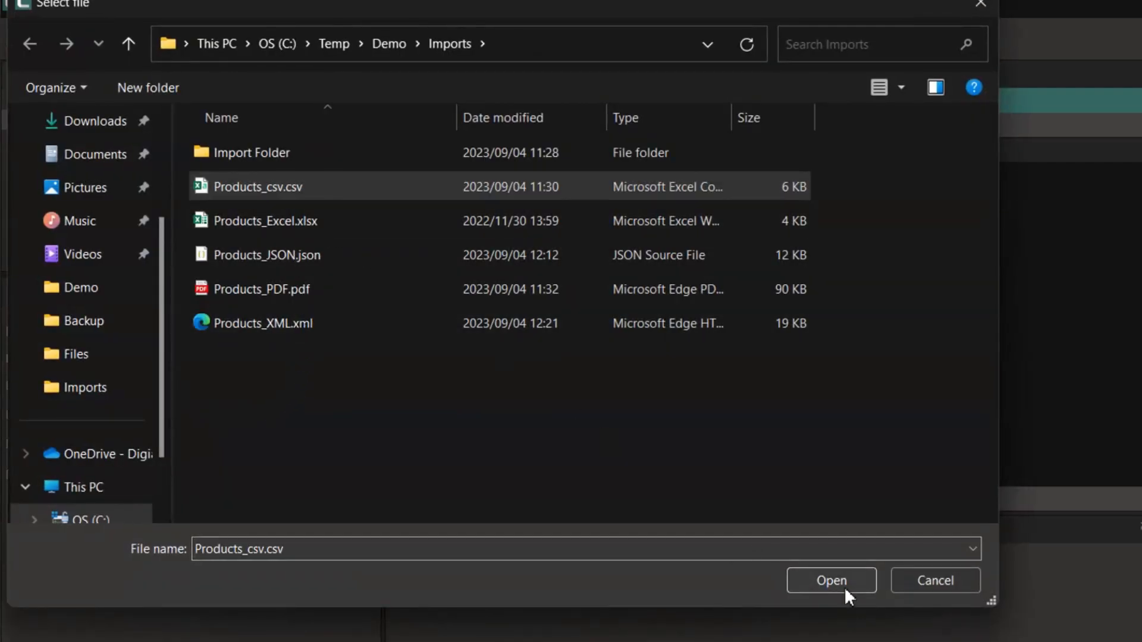
left_click(830, 580)
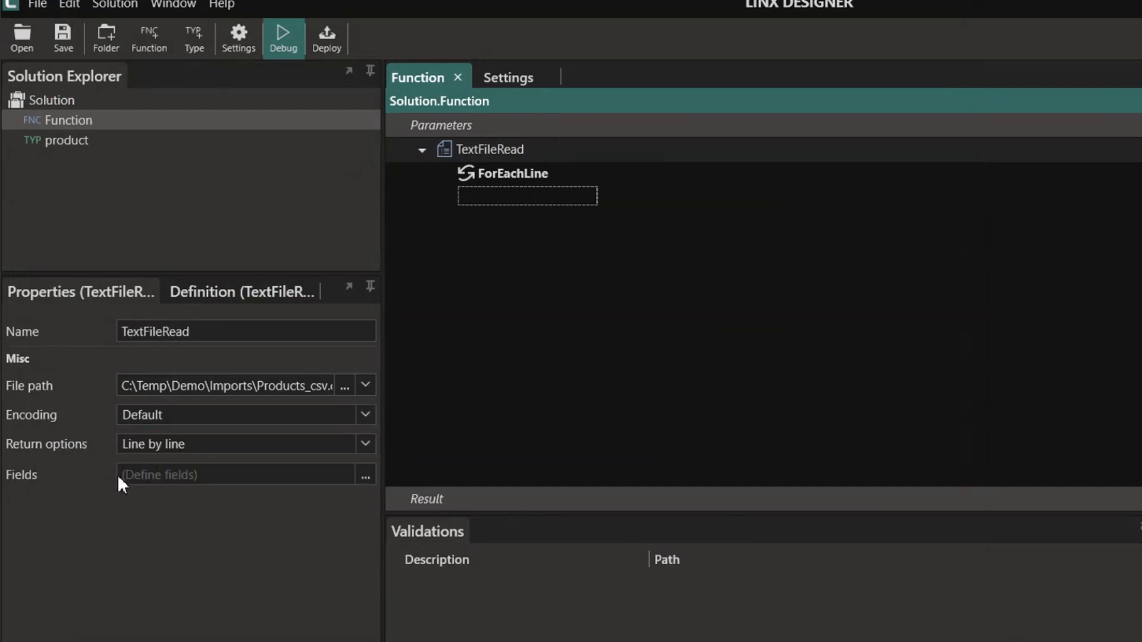
left_click(365, 443)
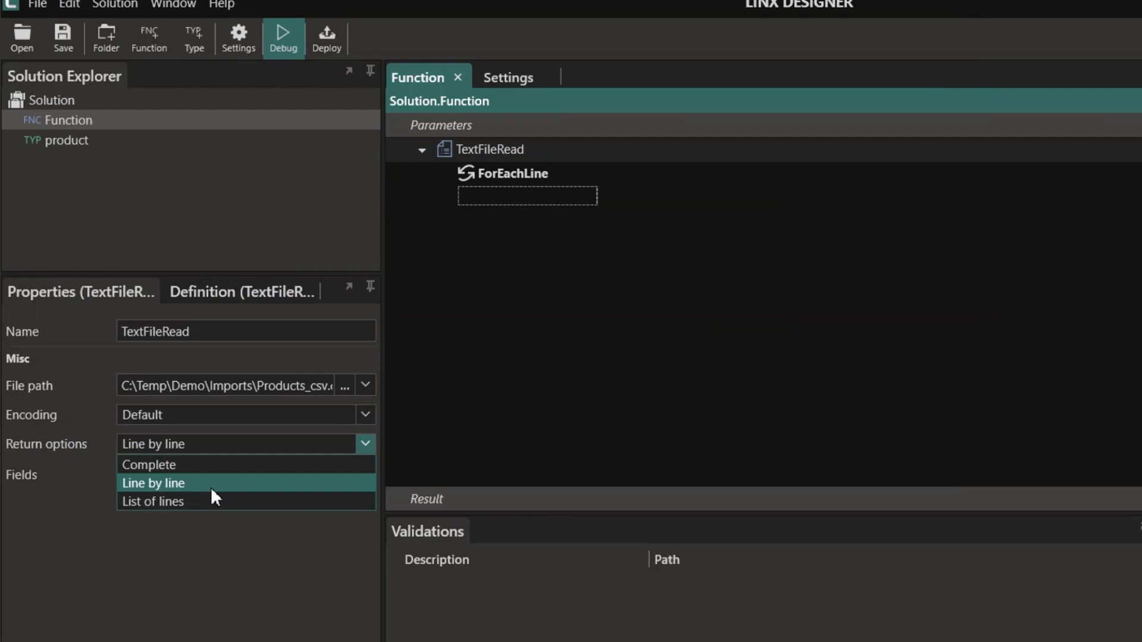
mouse_move(148, 465)
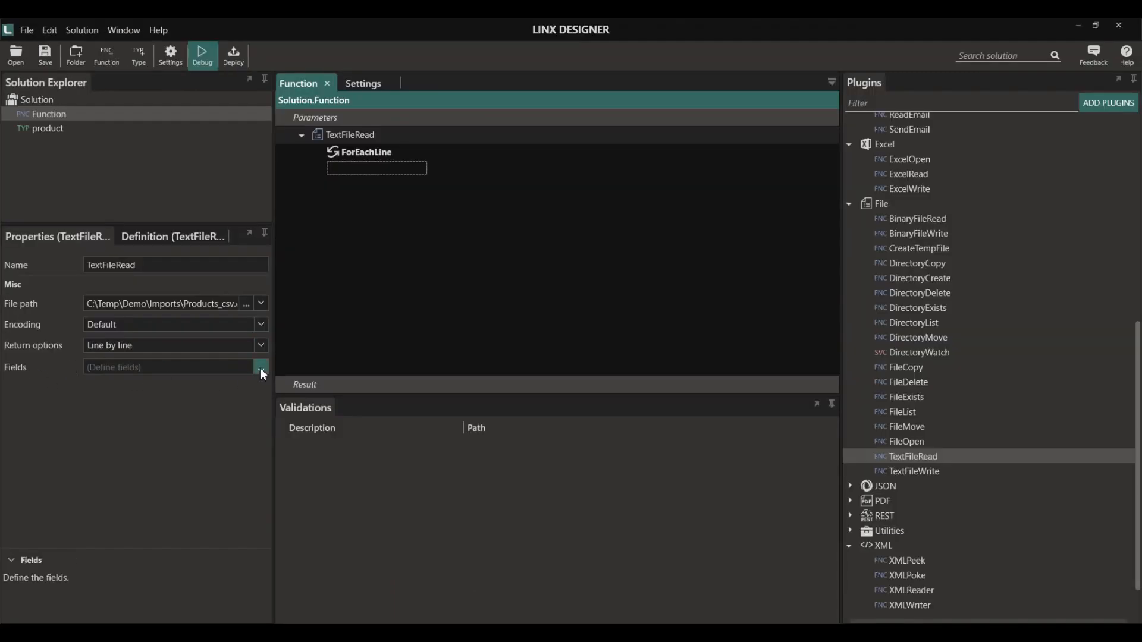
Step: Set Custom Delimited with ';' and Header 1, then begin naming the fields
left_click(261, 367)
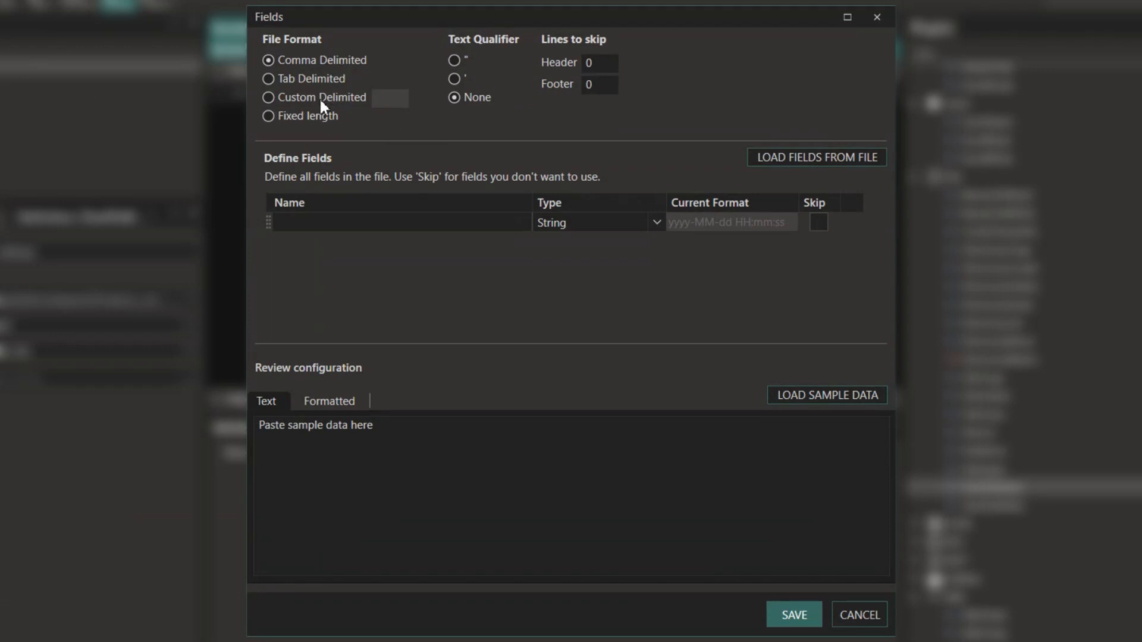
left_click(268, 96)
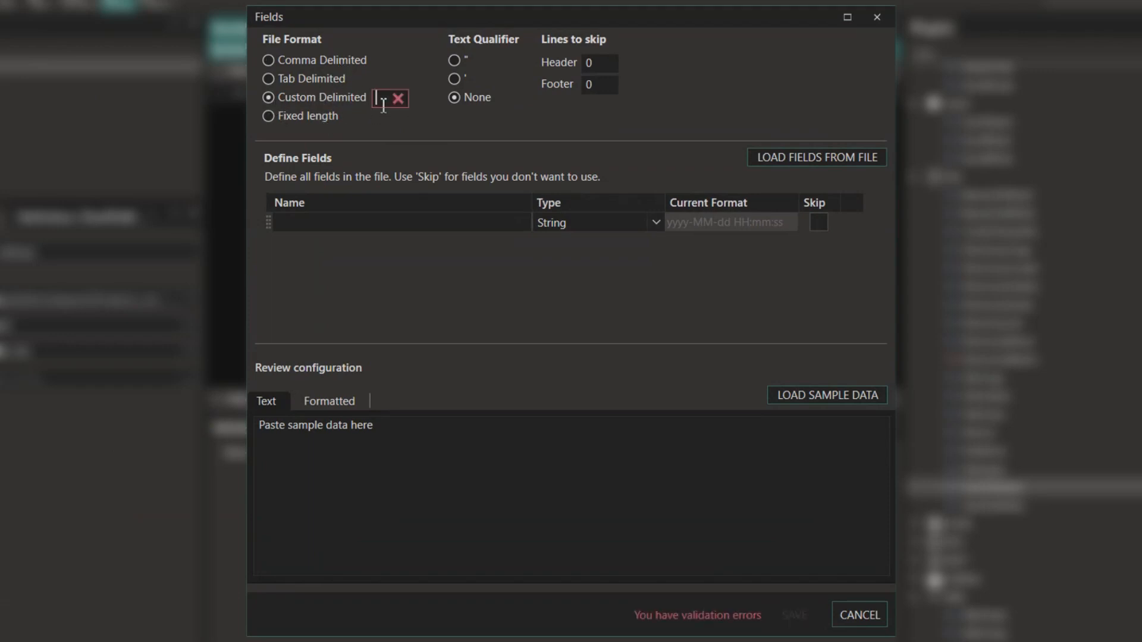
type(";")
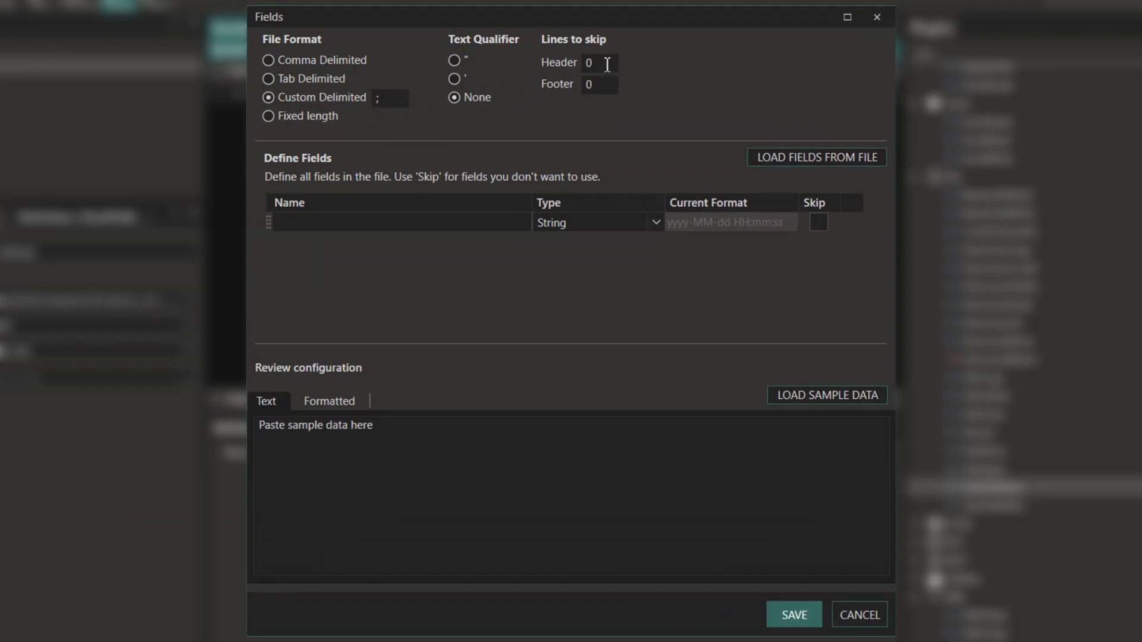
type("1")
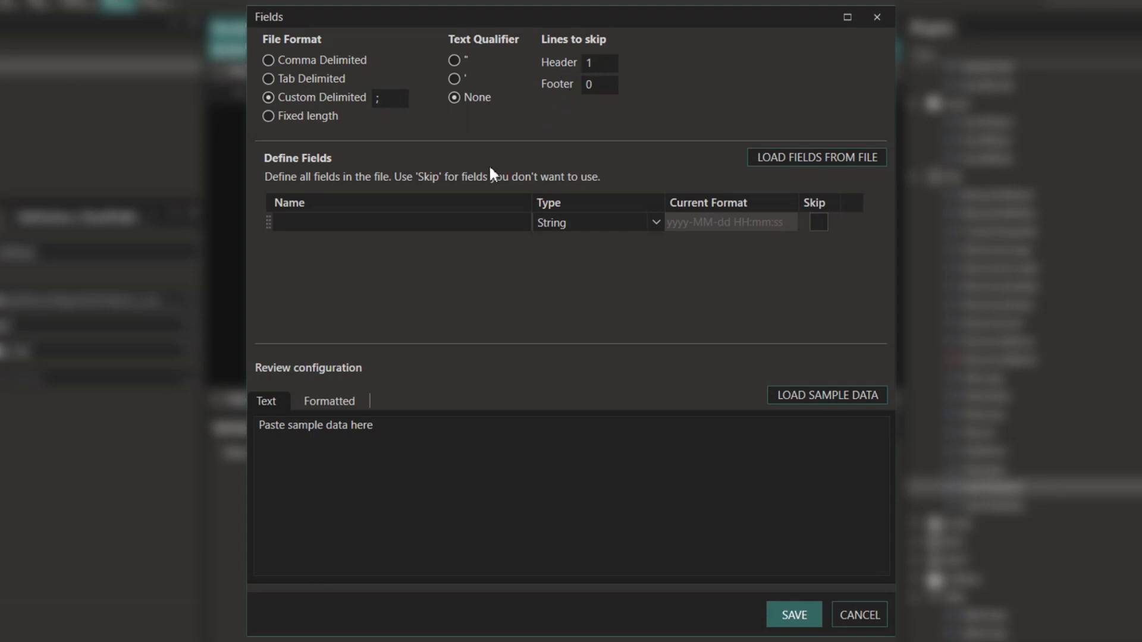
left_click(816, 157)
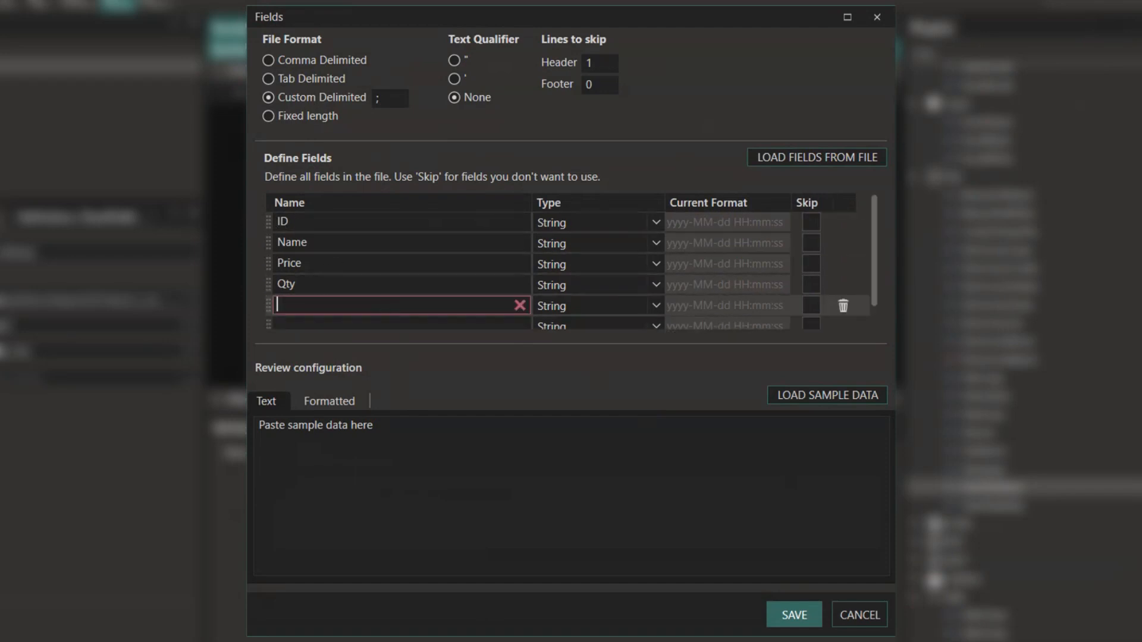
Step: Add a Boolean Test field and delete it again, leaving ID, Name, Price, Qty
type("Test")
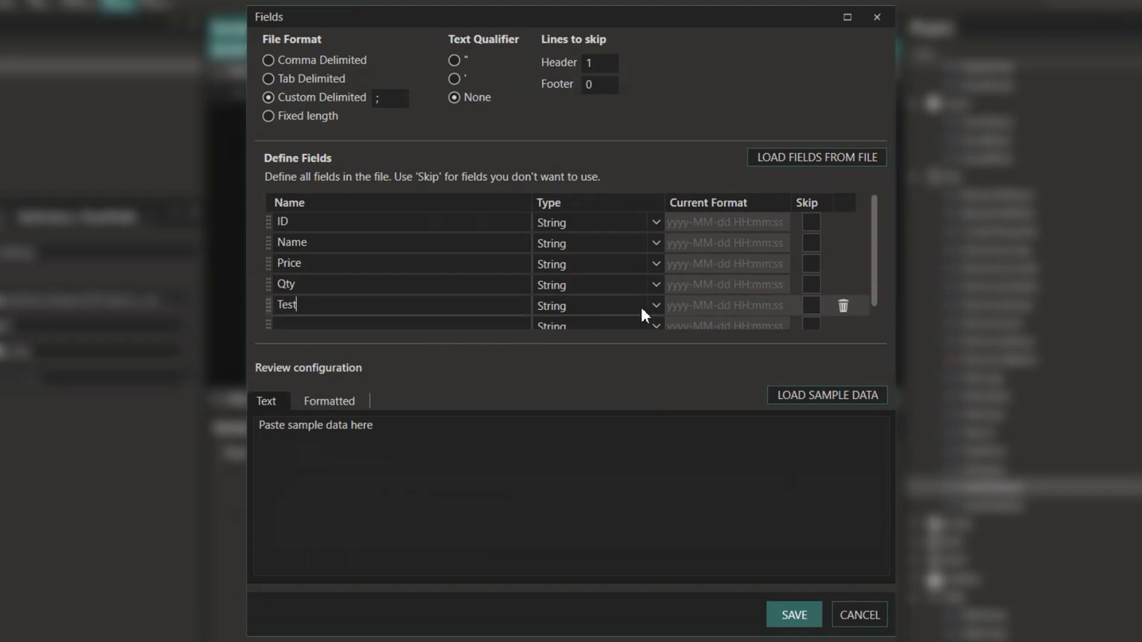
left_click(653, 305)
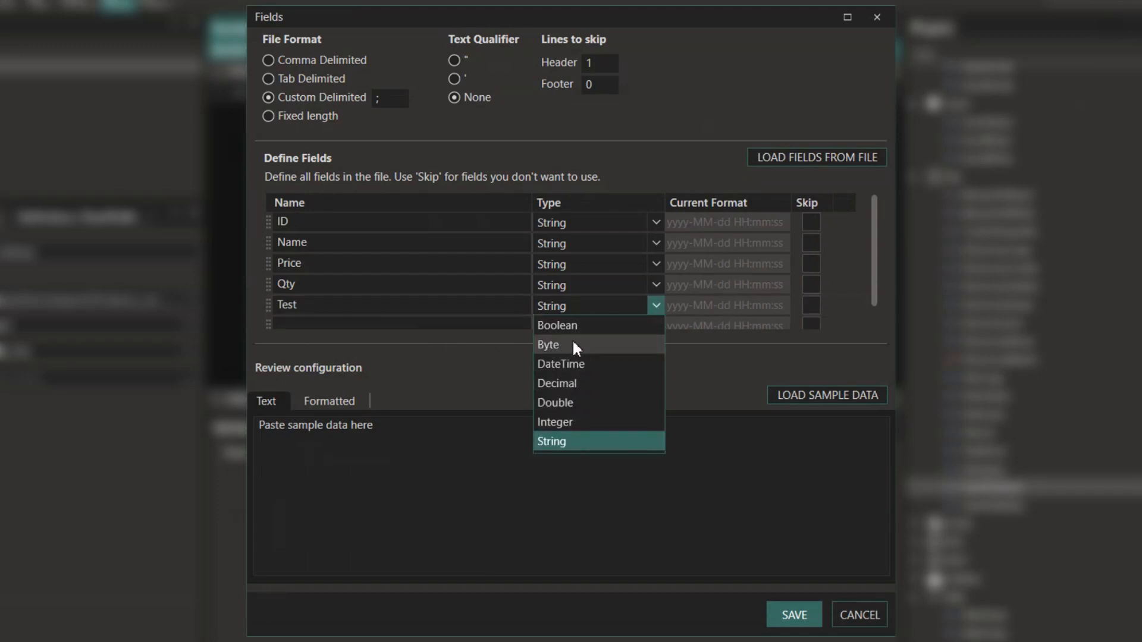
left_click(557, 326)
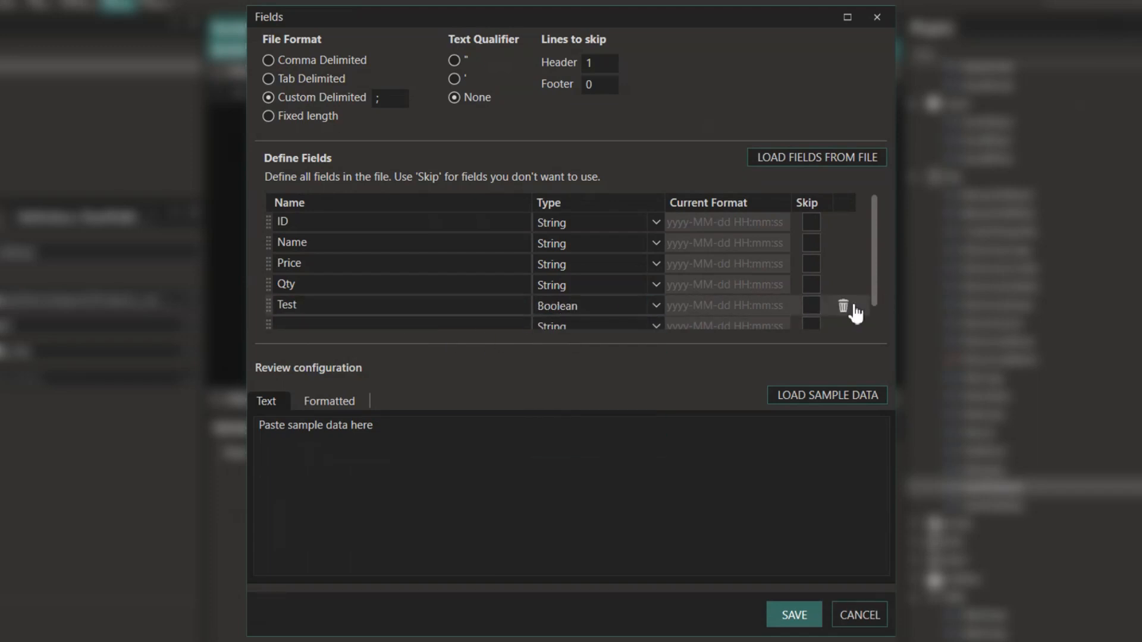
left_click(843, 304)
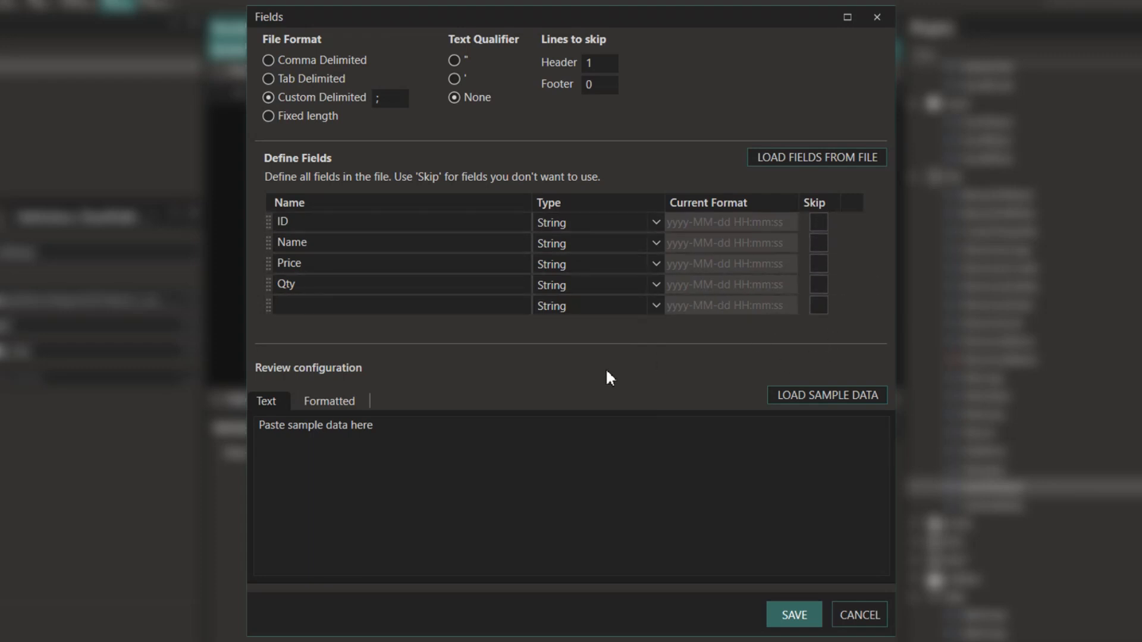
Step: Load Products_csv.csv as sample data, view it Formatted into columns, and save the fields
left_click(816, 157)
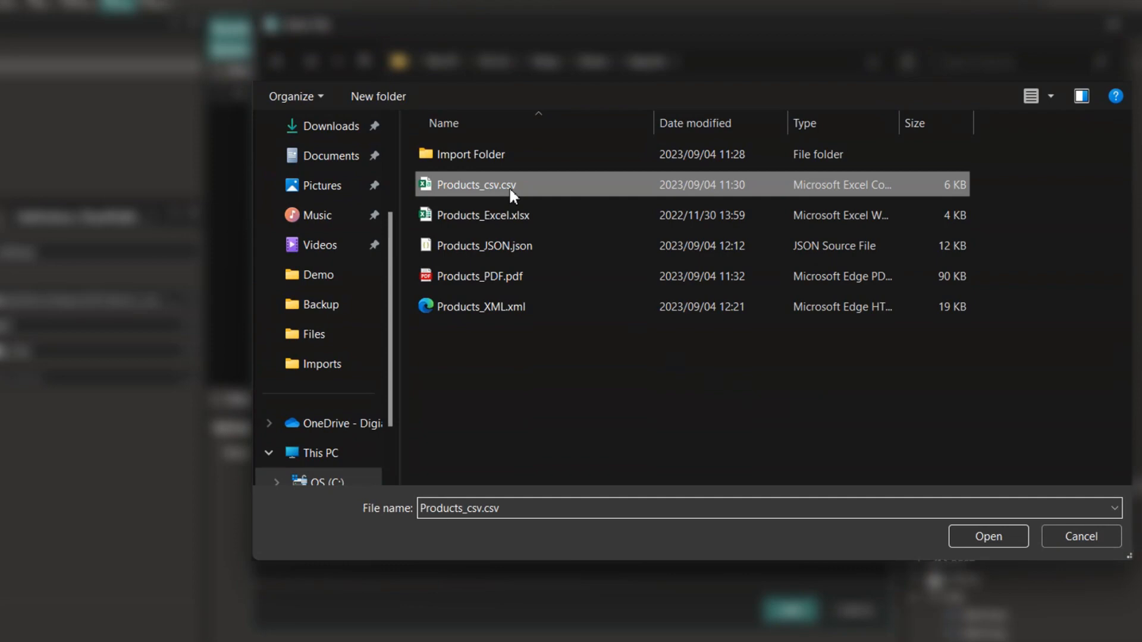
left_click(987, 536)
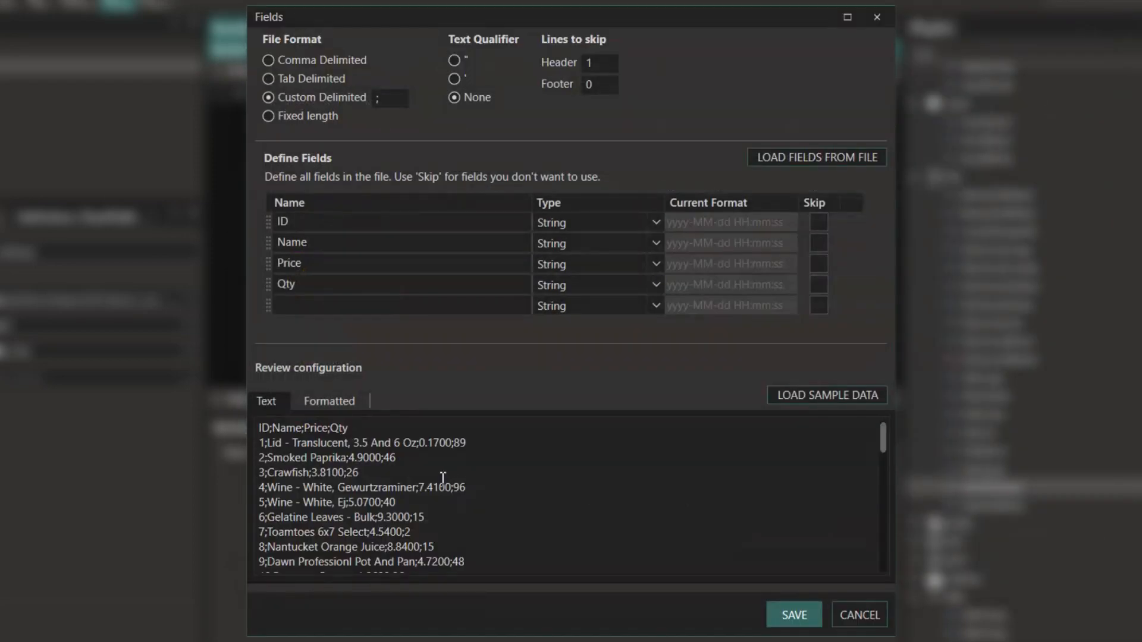
left_click(328, 401)
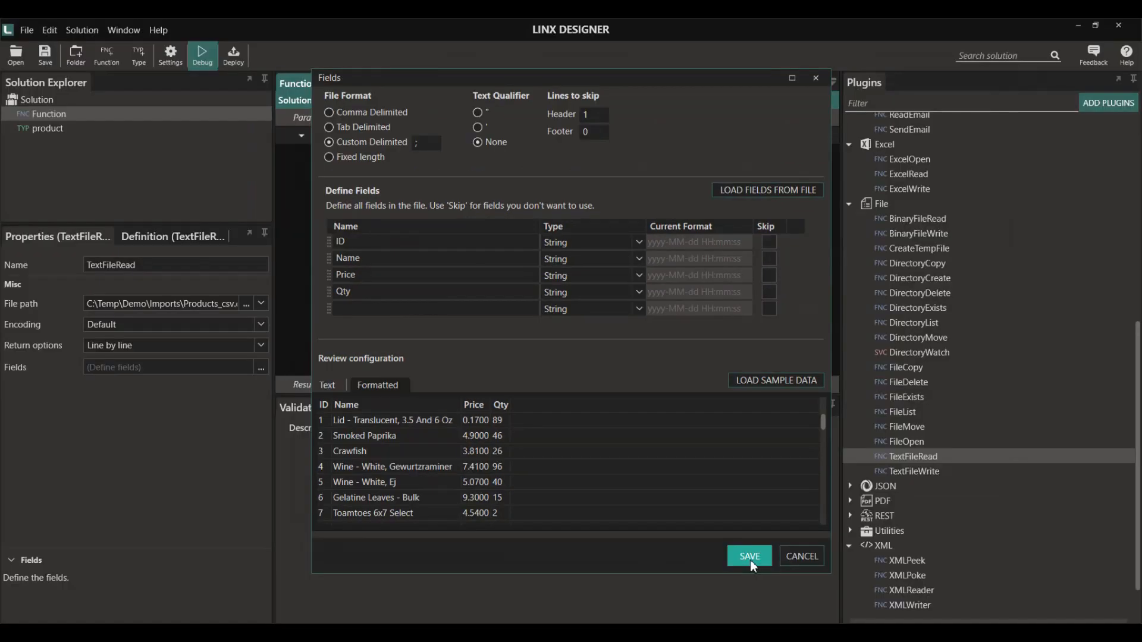
left_click(748, 555)
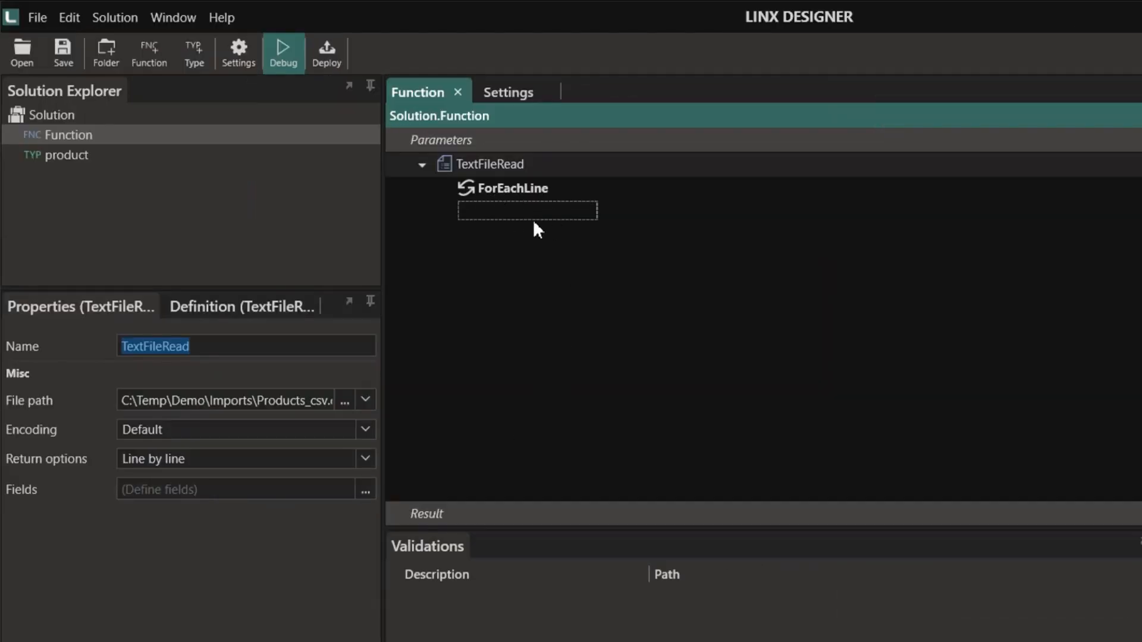
mouse_move(526, 251)
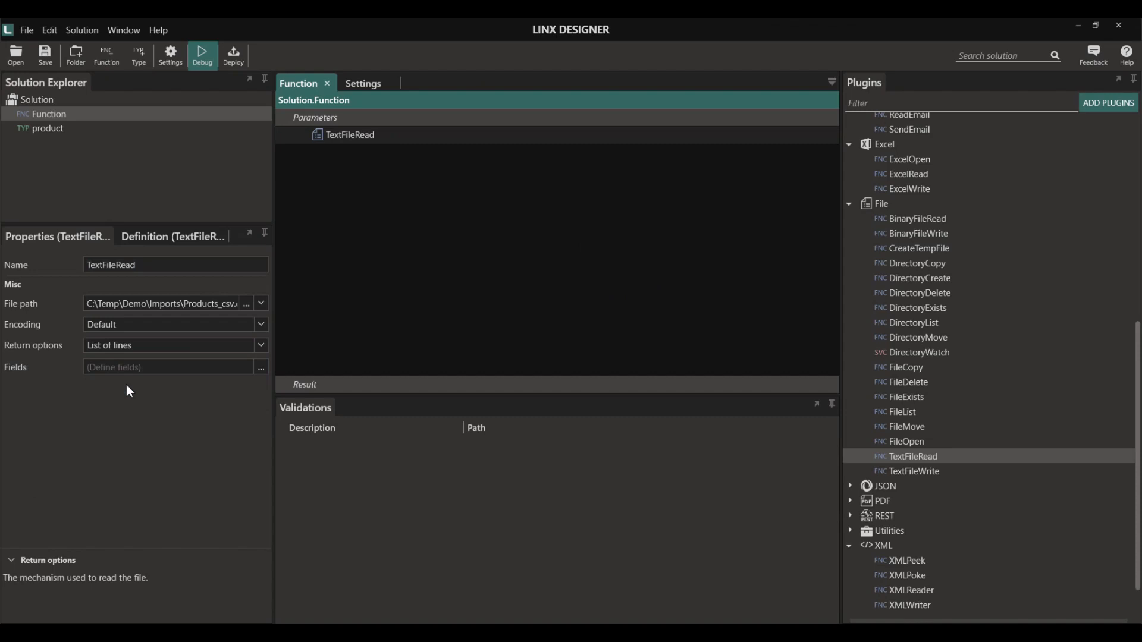
Step: Bring up the TextFileRead step's context menu after switching Return options to List of lines
right_click(349, 134)
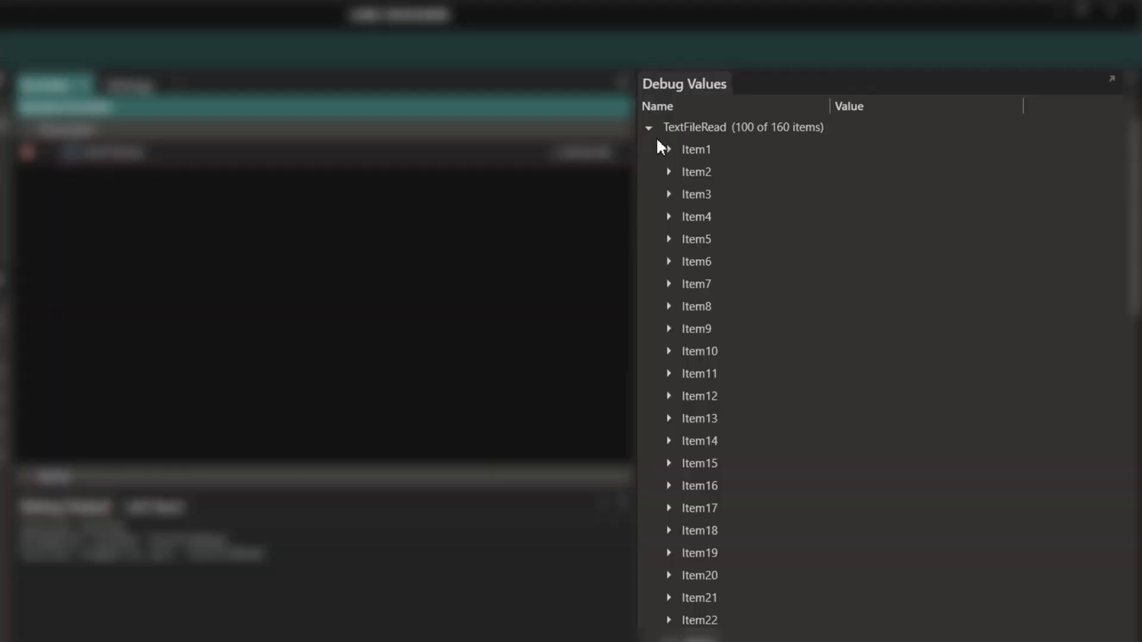
Step: Inspect Item1 and Item2 debug values, then exit debug back to the designer
left_click(667, 150)
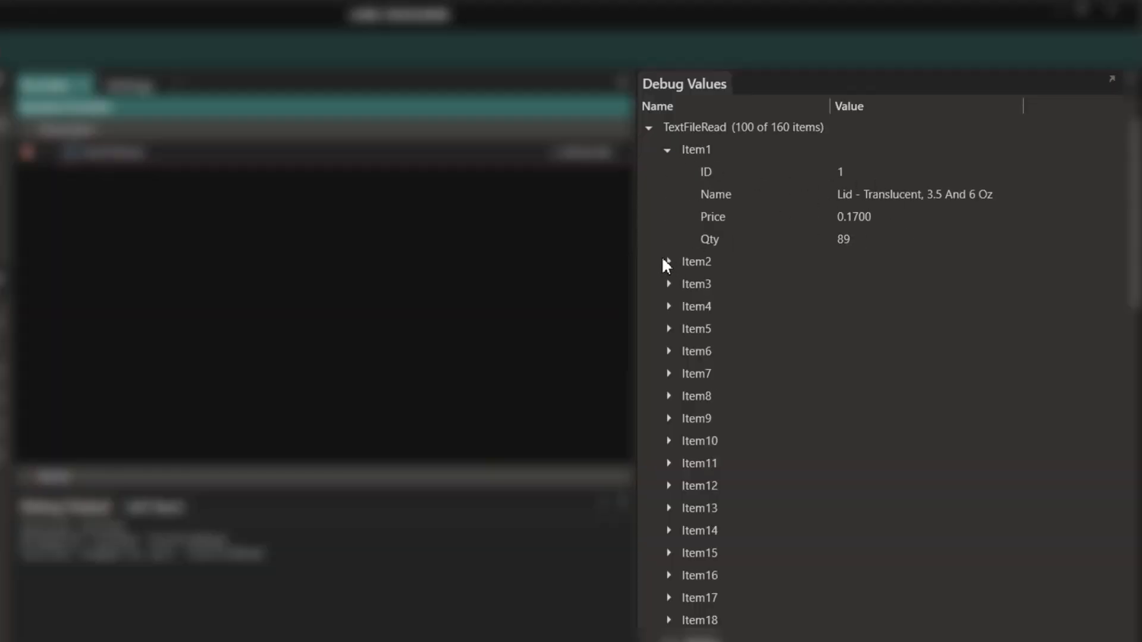
left_click(667, 262)
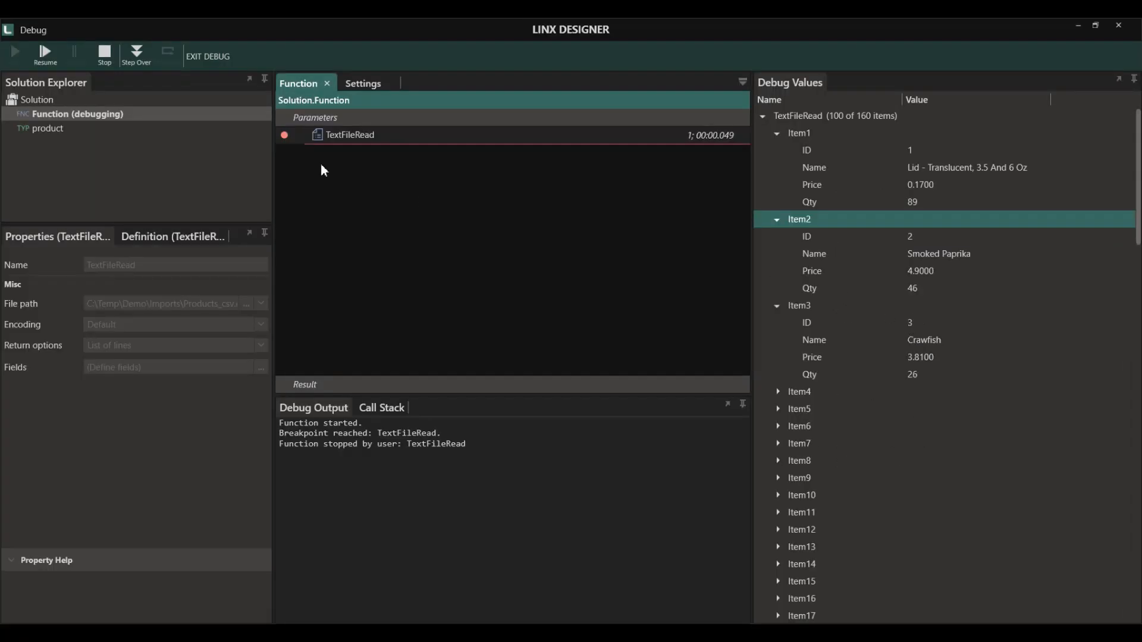
left_click(207, 56)
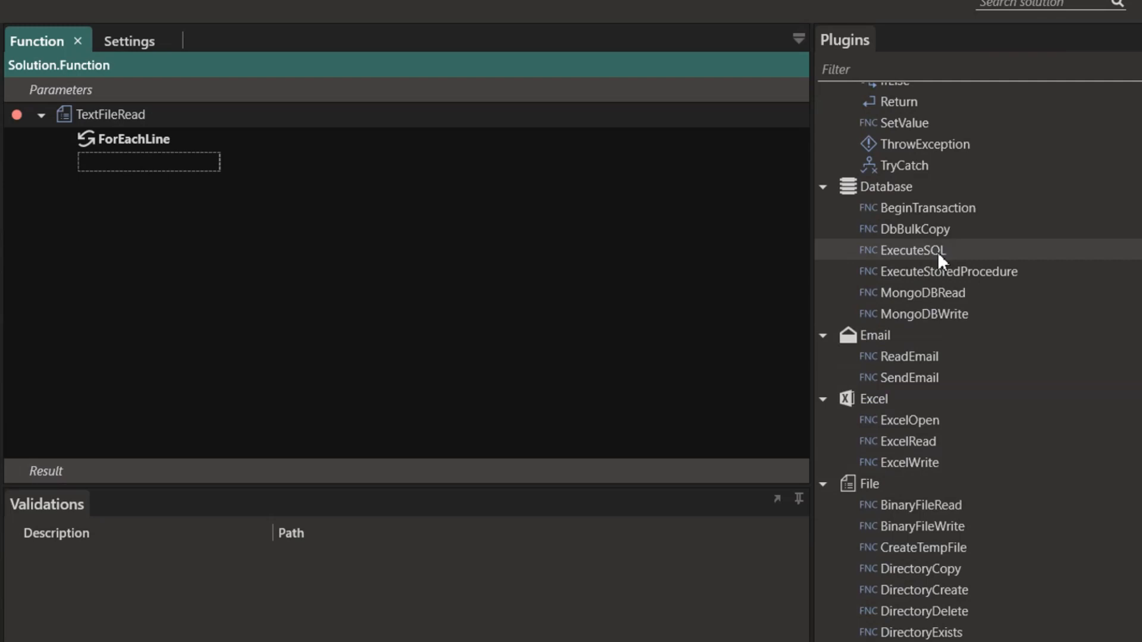
Step: Place ExecuteSQL under ForEachLine with Connection string $.Settings.DB_Connection
left_click_drag(911, 250, 148, 163)
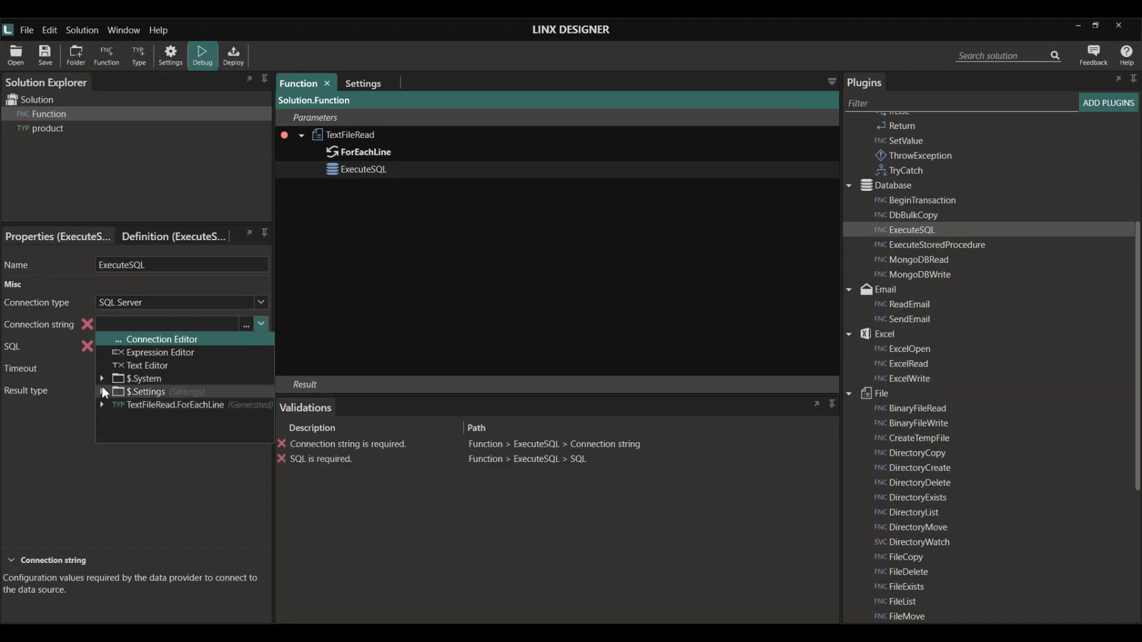
left_click(146, 392)
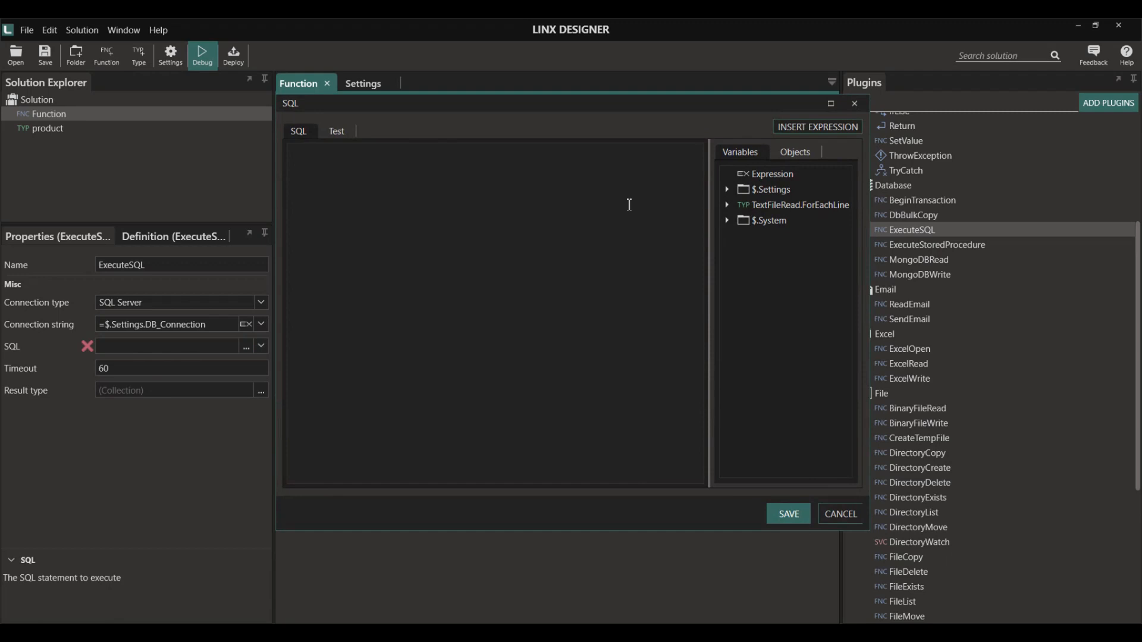
Step: Generate an INSERT statement for dbo.Products_Import from the Objects > Tables list
left_click(794, 151)
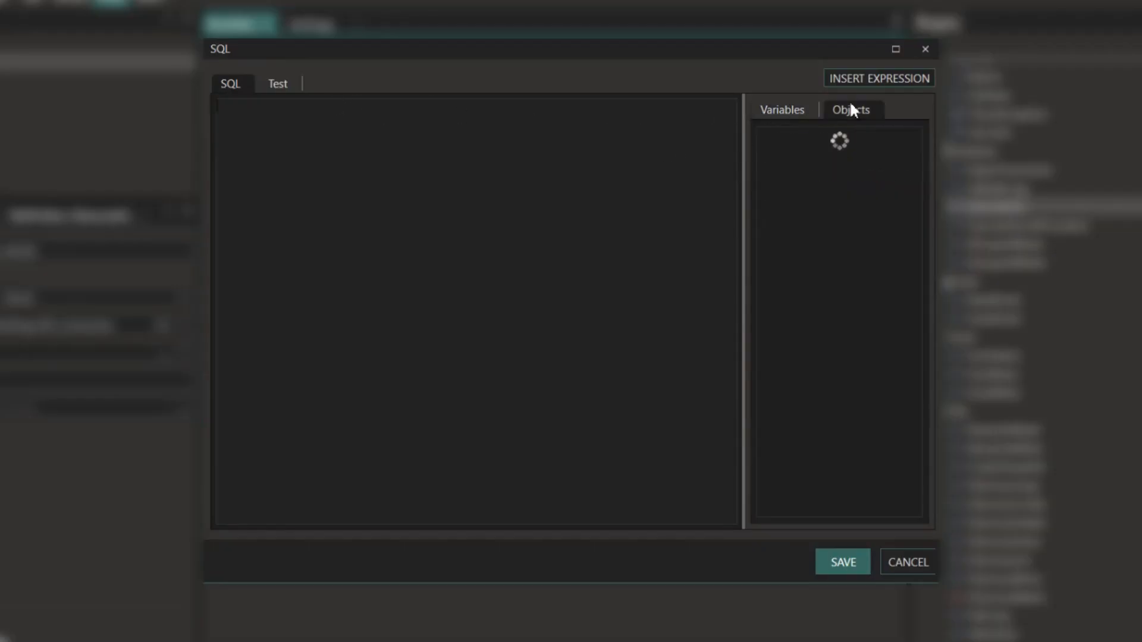
left_click(764, 140)
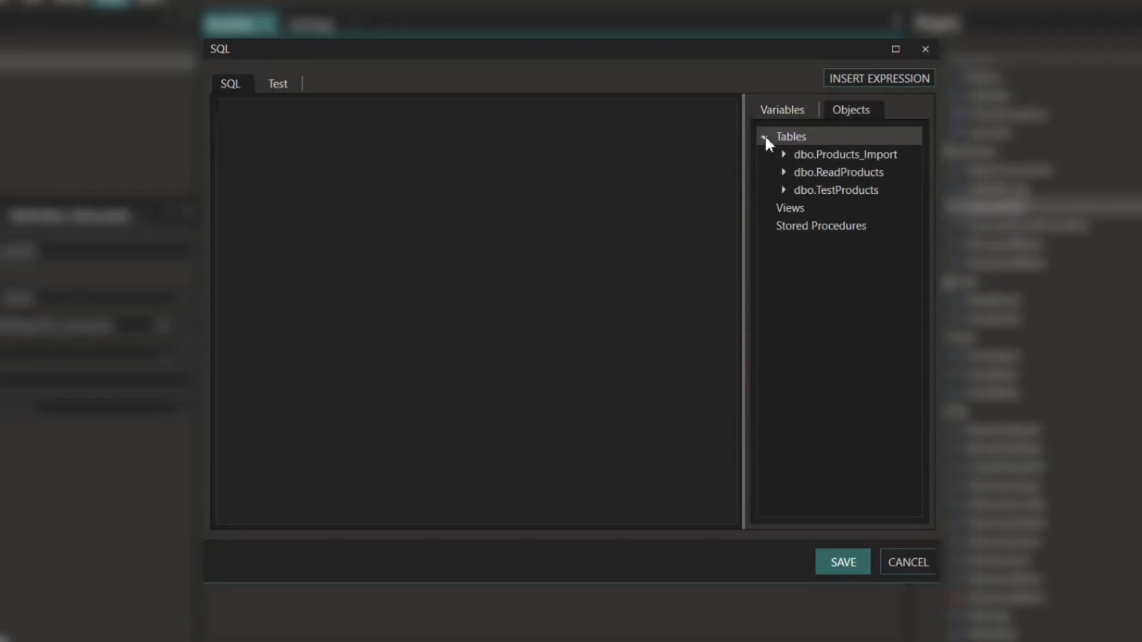
right_click(838, 171)
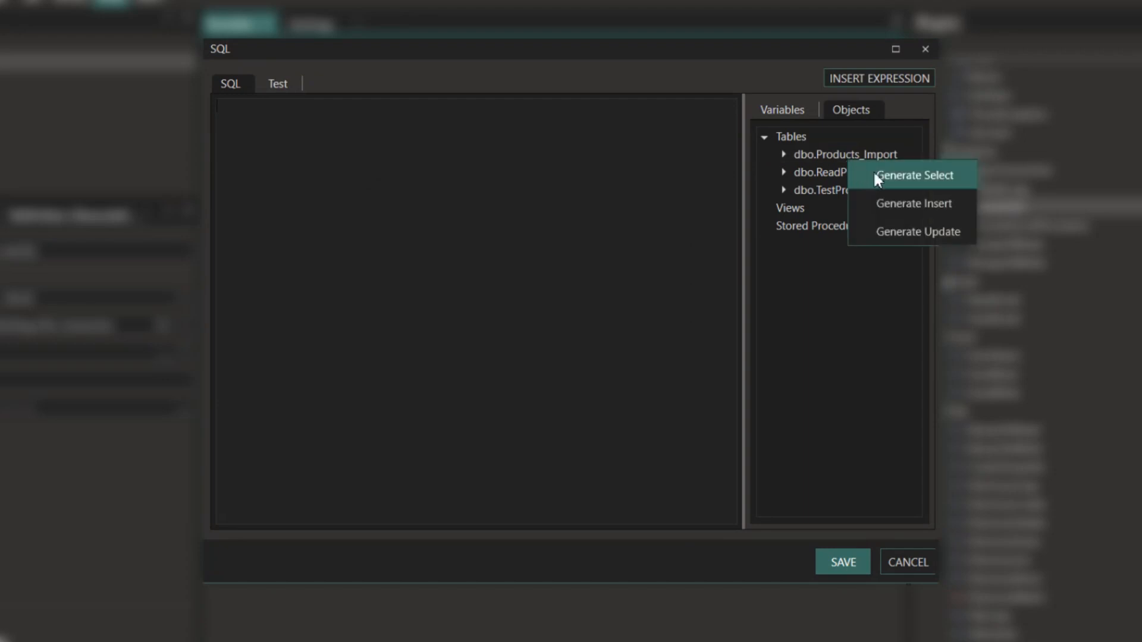
left_click(912, 203)
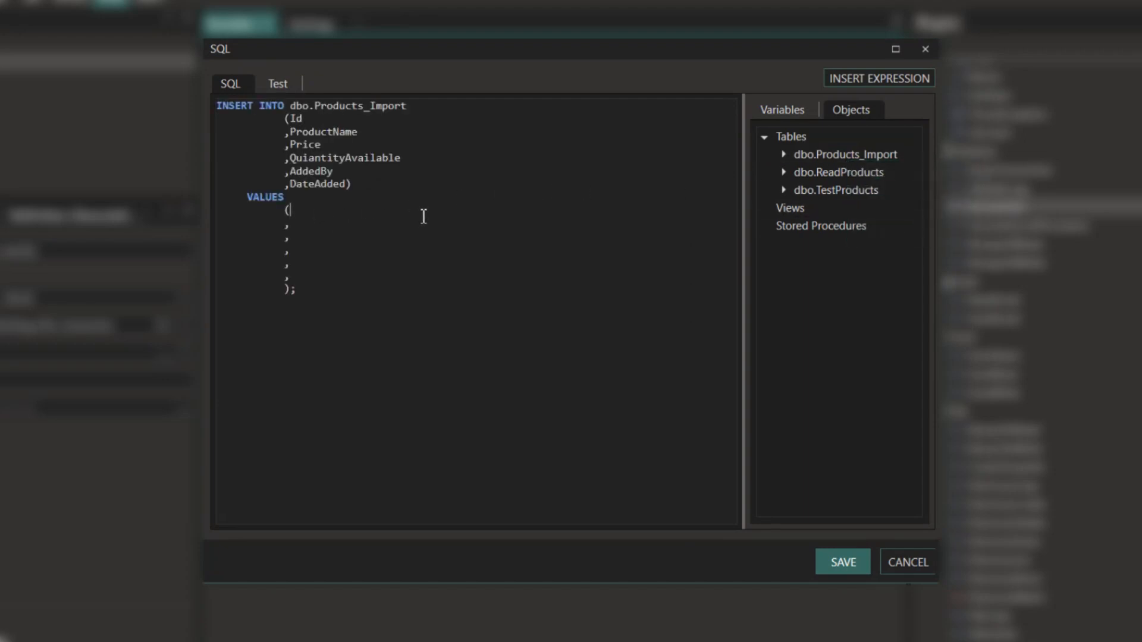
Step: Fill the insert values from LineContents ID, Name, Price, Qty and 'Test', and save
left_click(781, 110)
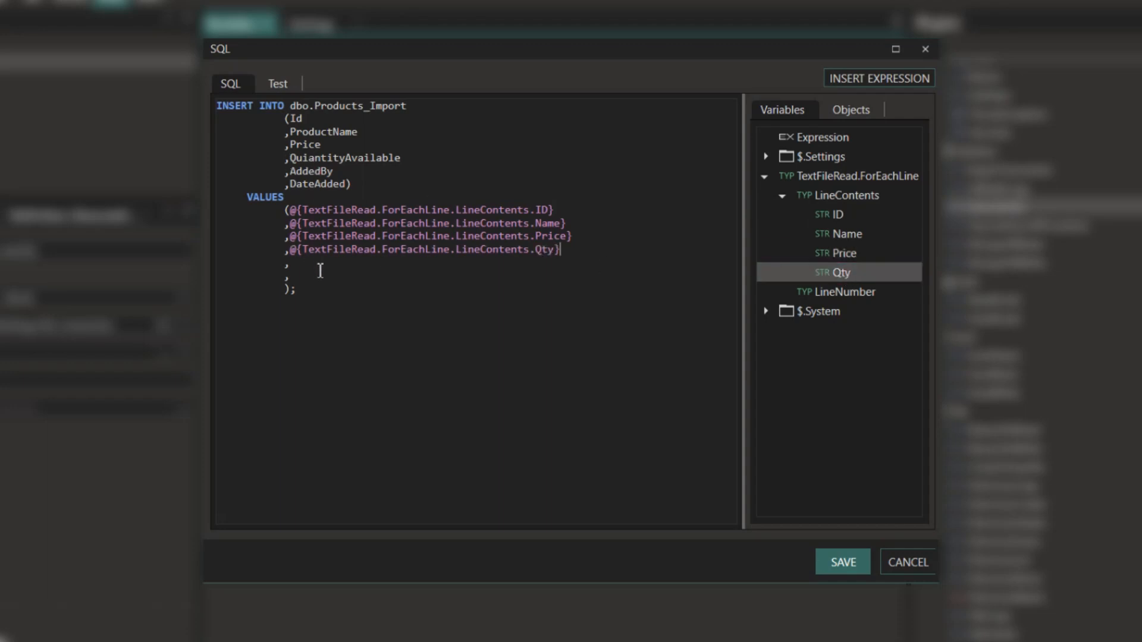
type("'Test'")
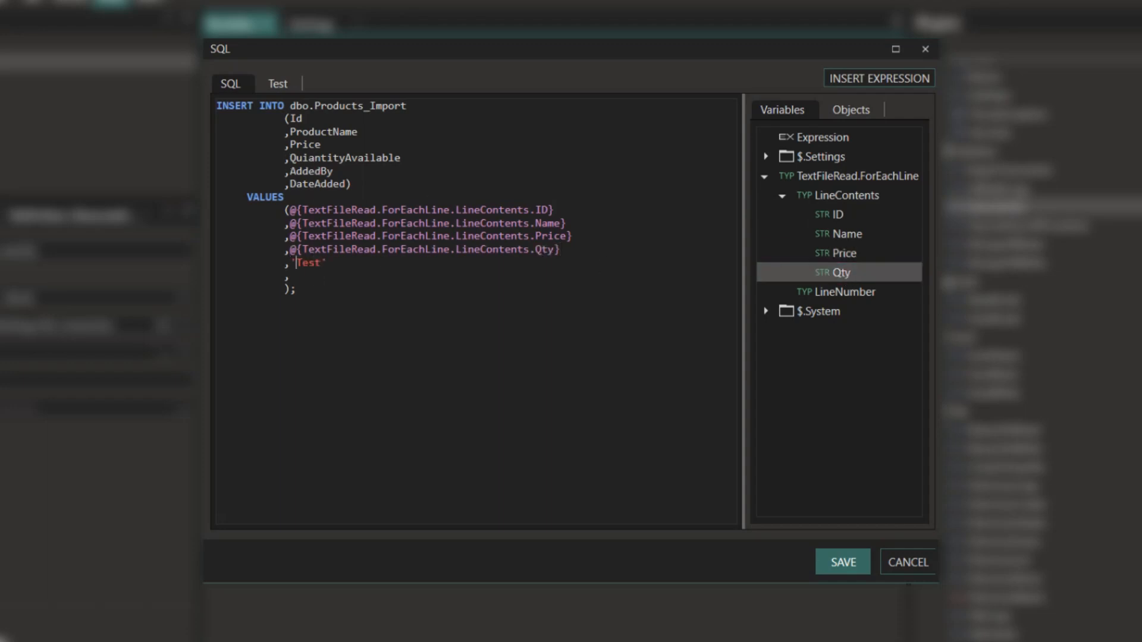
mouse_move(837, 214)
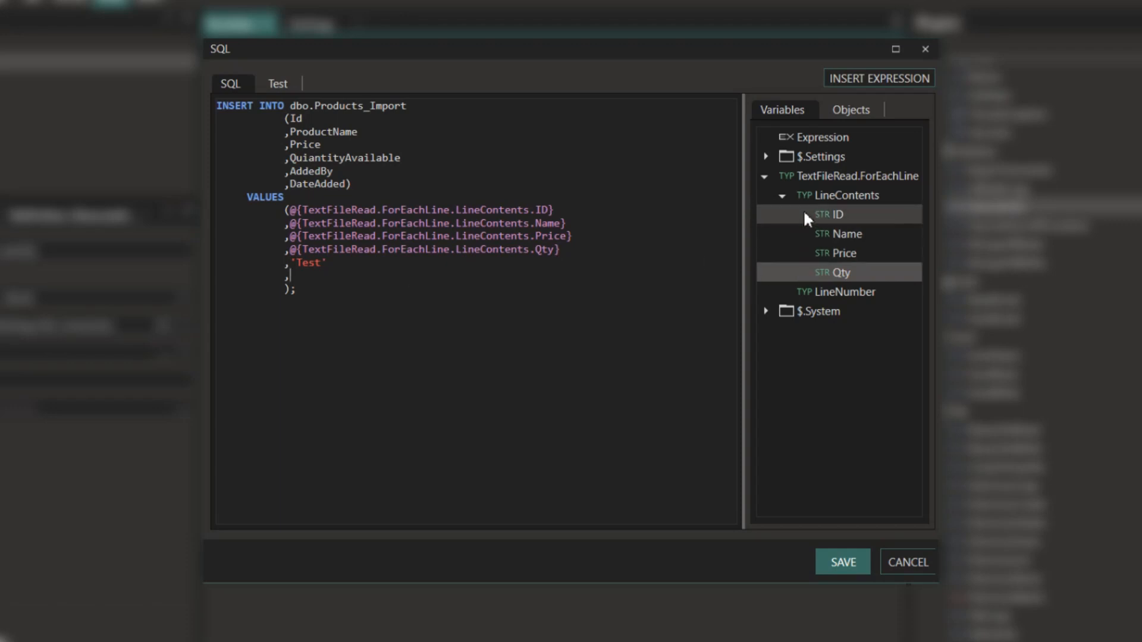
left_click(786, 310)
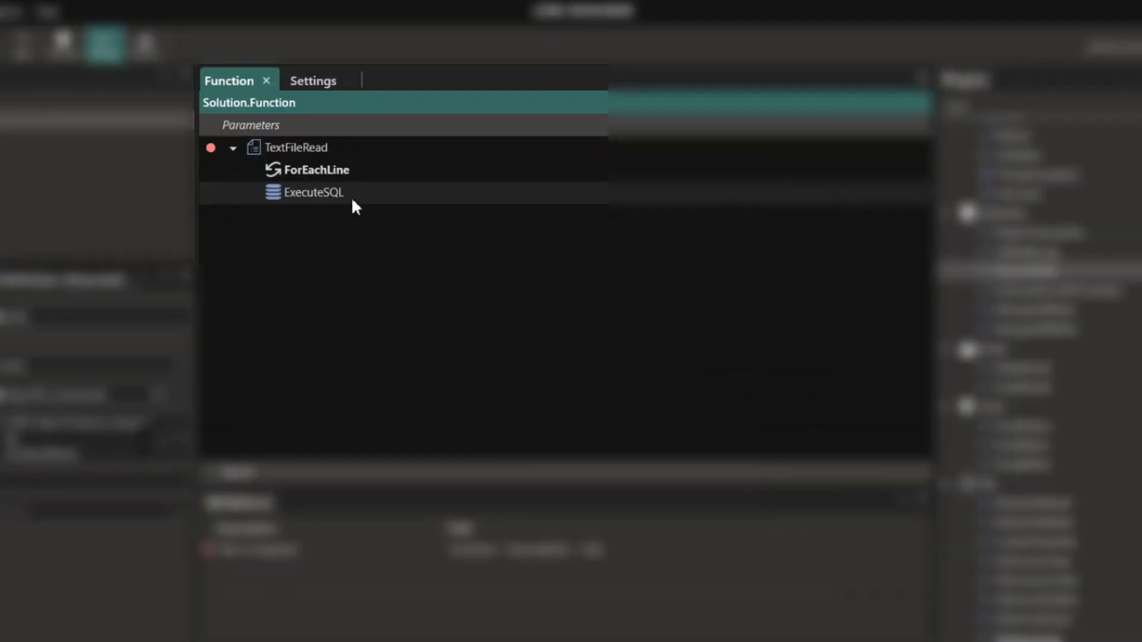
Step: Filter Plugins for 'string', add String_ProductName under ForEachLine, and reach its Value
left_click(314, 191)
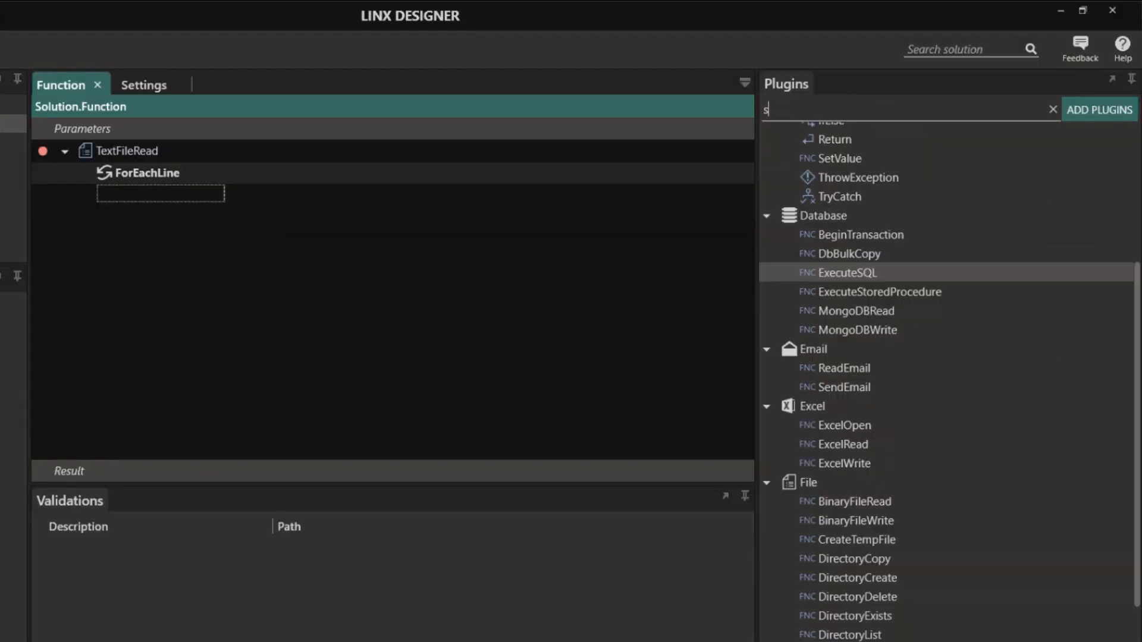
type("tring")
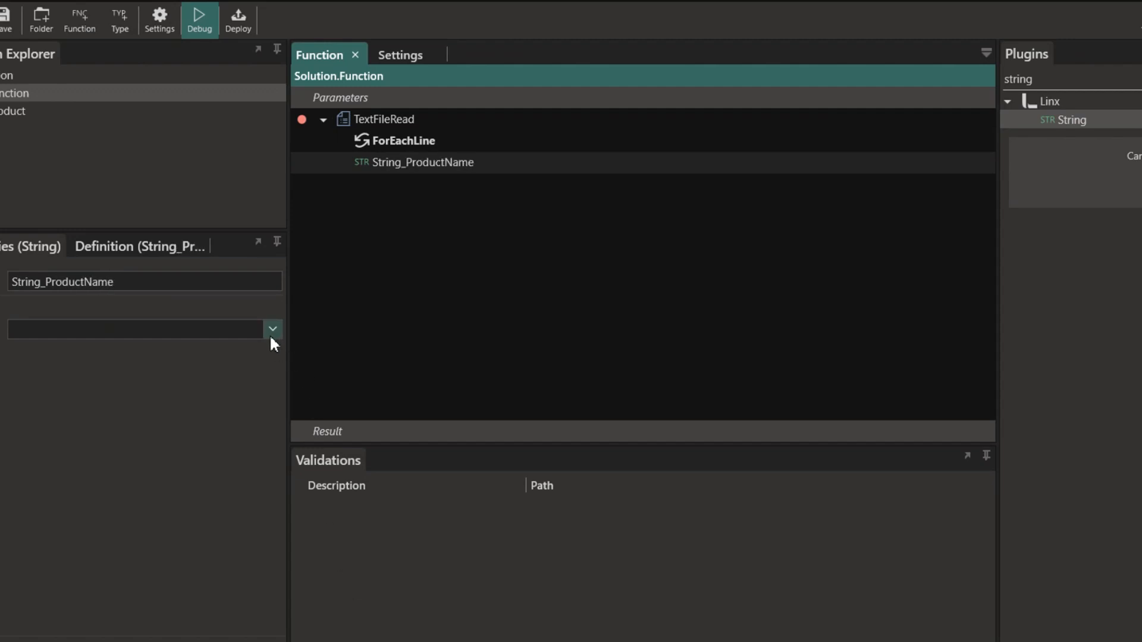
left_click(272, 329)
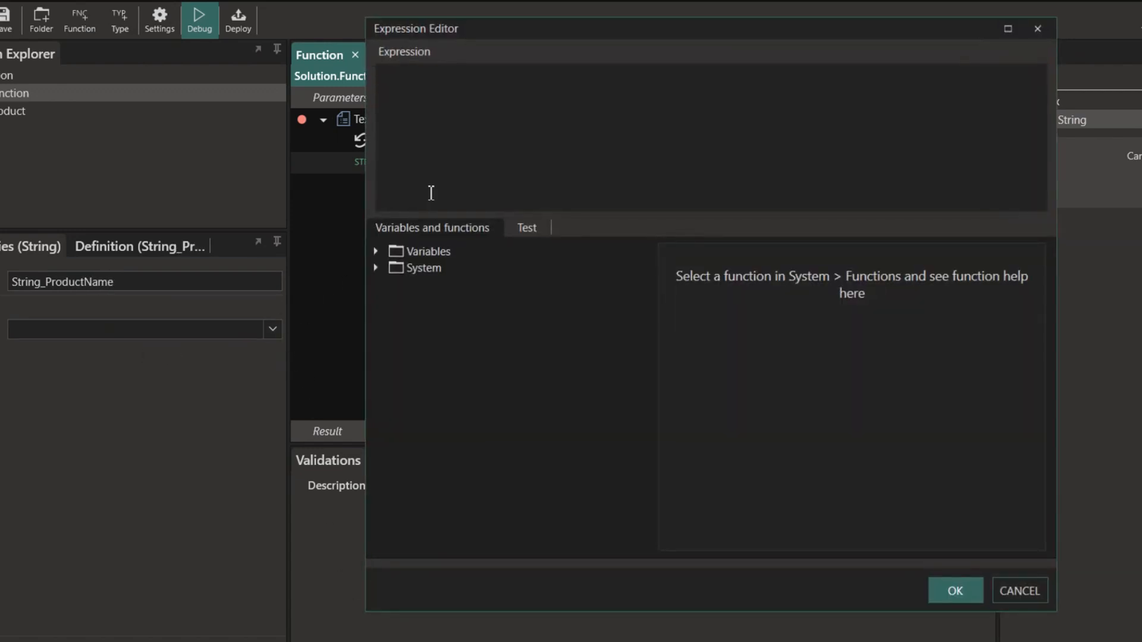
Step: Enter TextFileRead.ForEachLine.LineContents.Name and choose its Replace function
left_click(374, 268)
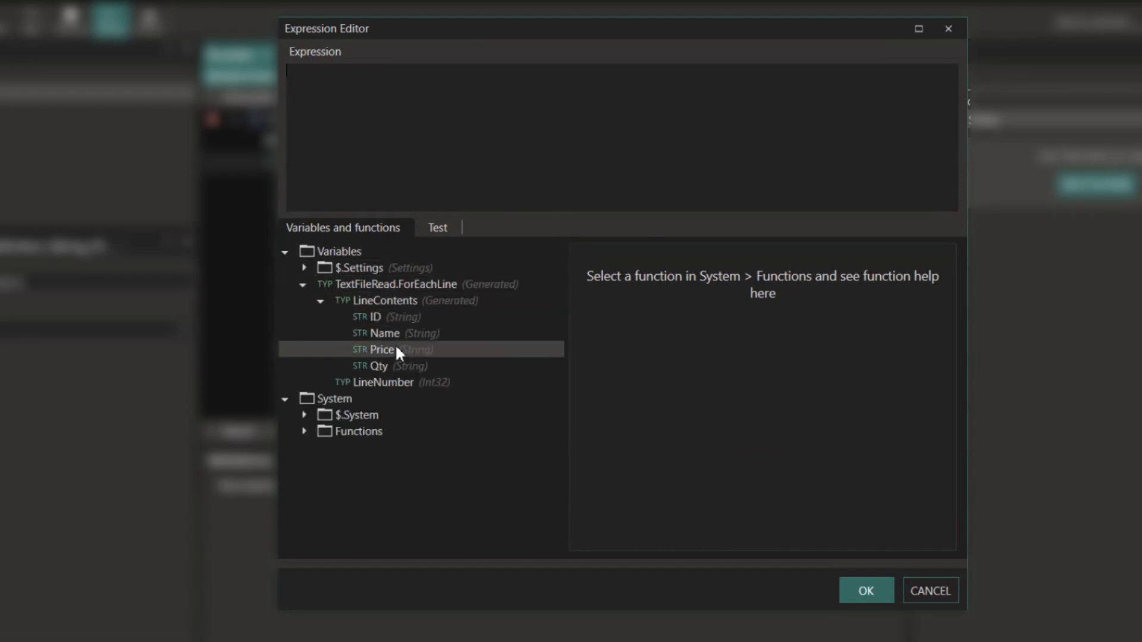
type("TextFileRead.ForEachLine.LineContents.Name.Re")
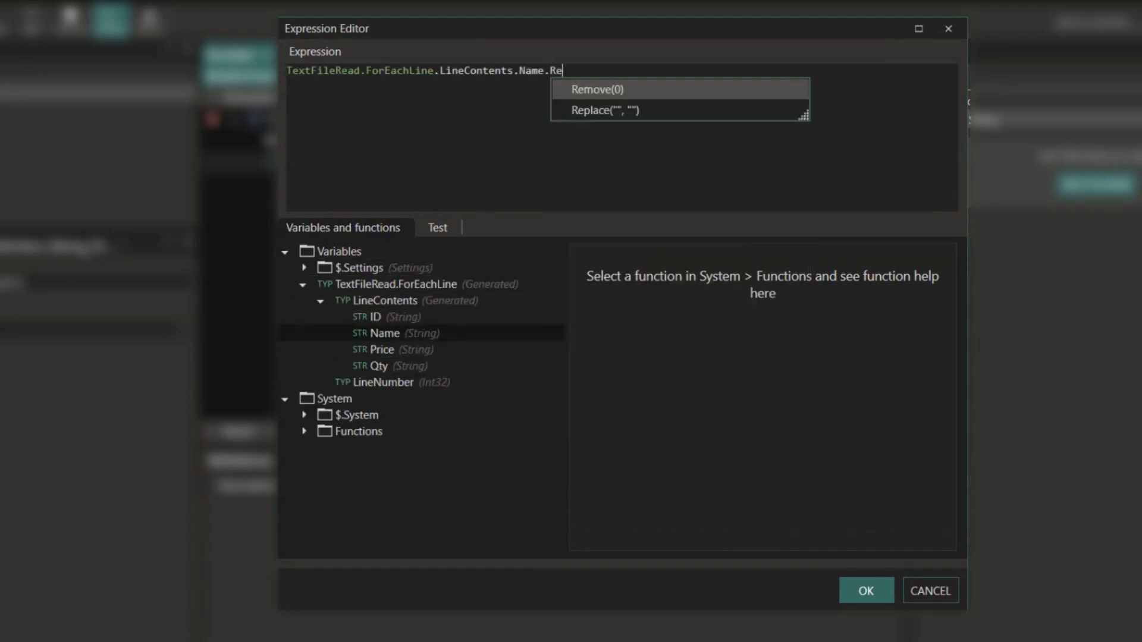
left_click(604, 110)
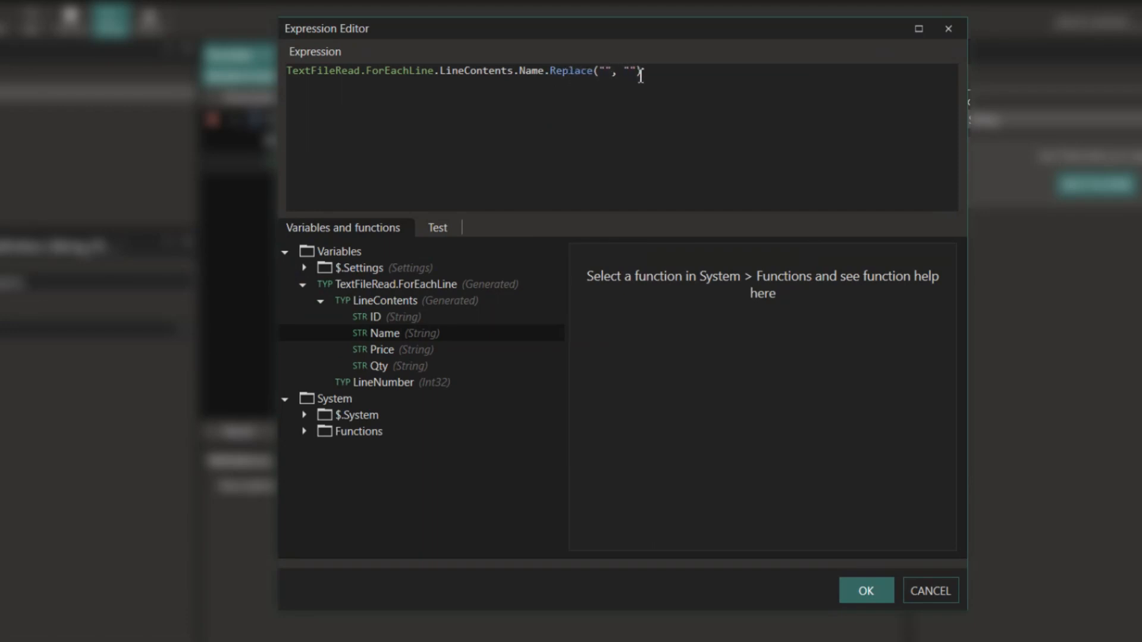
Step: Complete Replace("Test", "Test_Product") and confirm the expression with OK
type("Test")
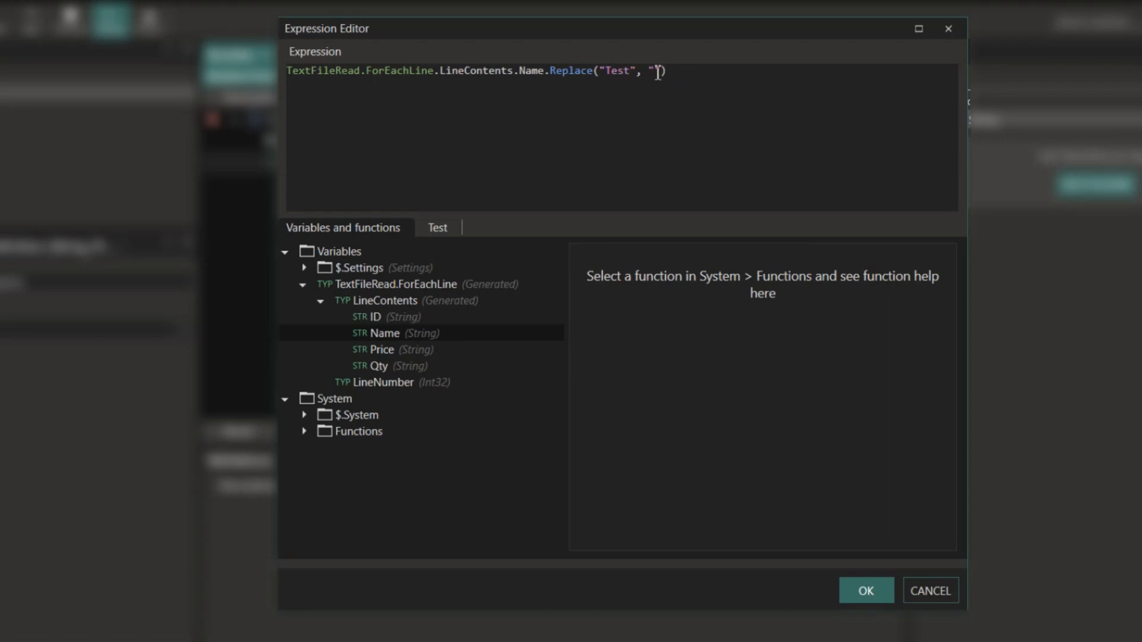
type("Tes")
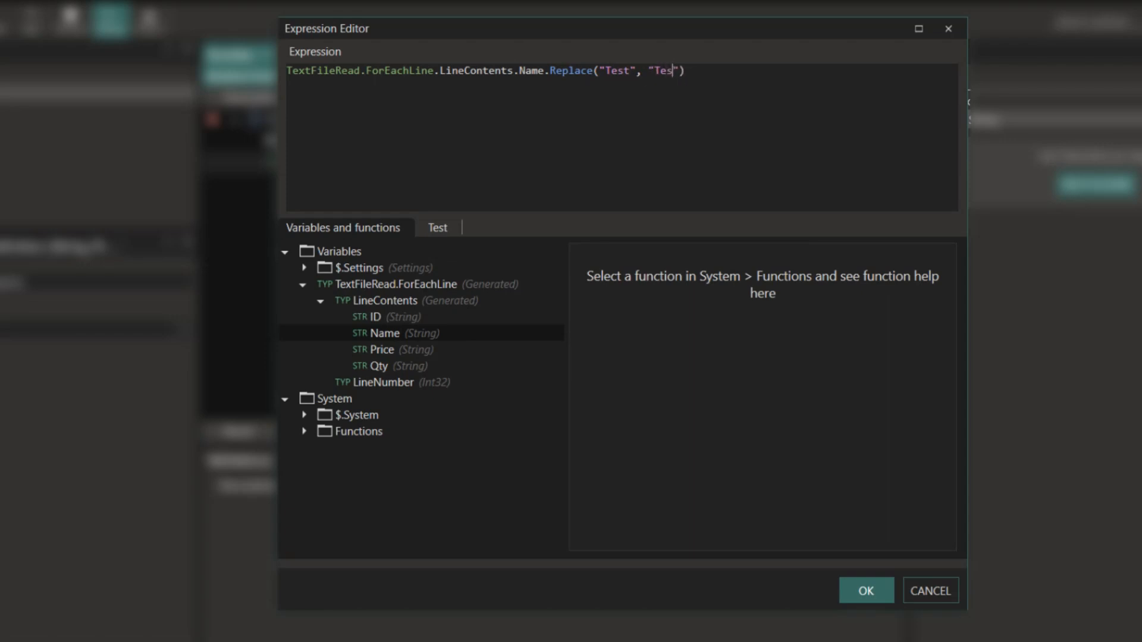
type("t_Produ")
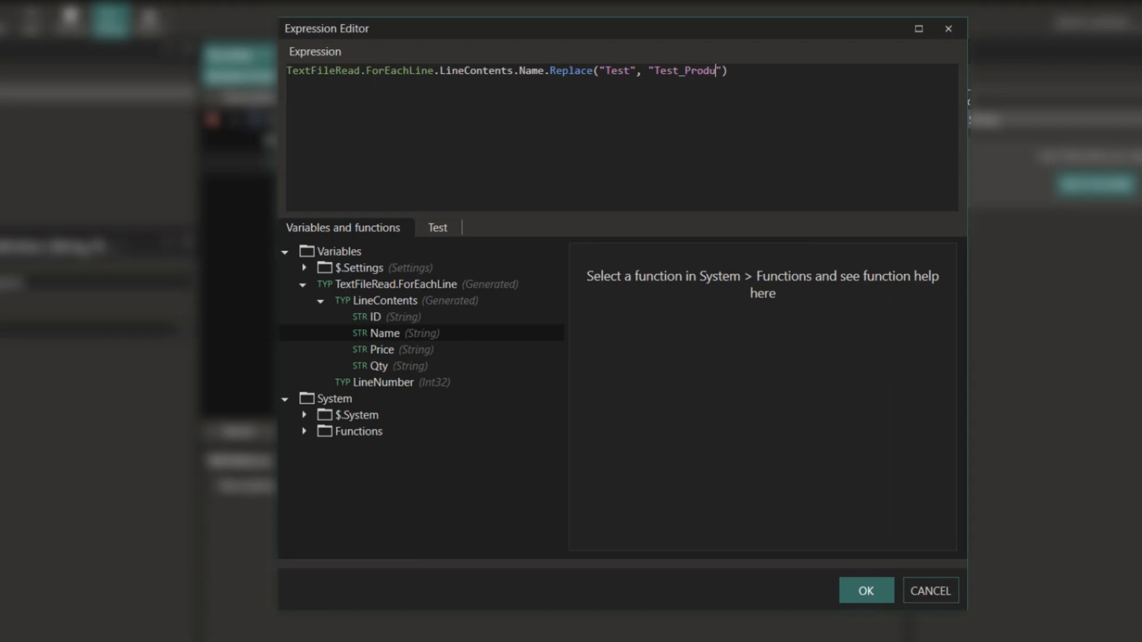
type("ct")
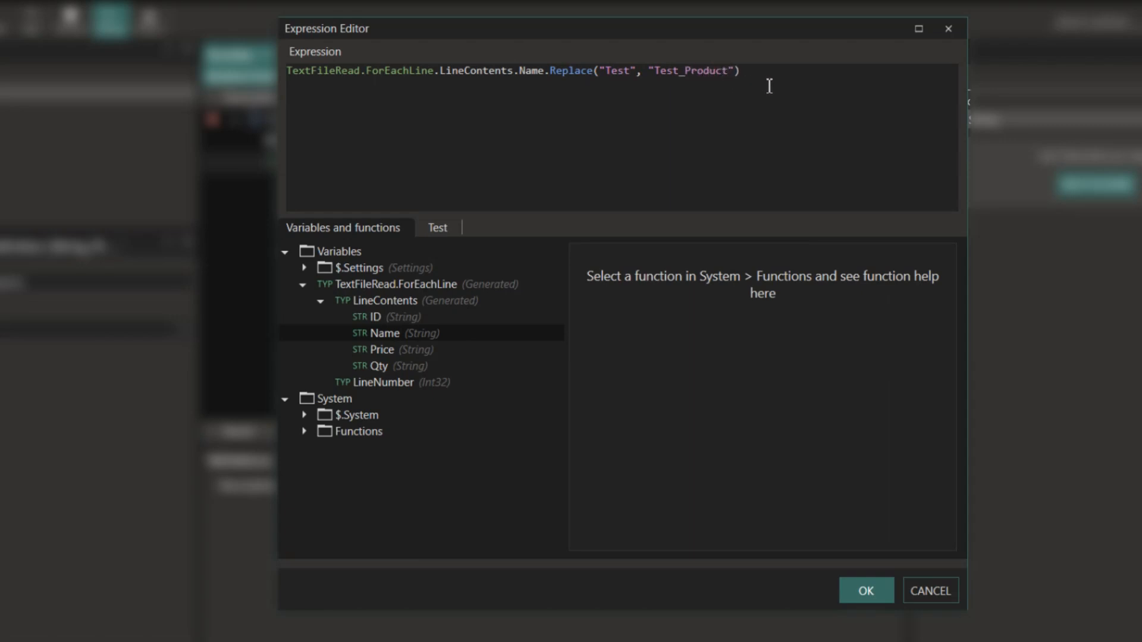
left_click(865, 591)
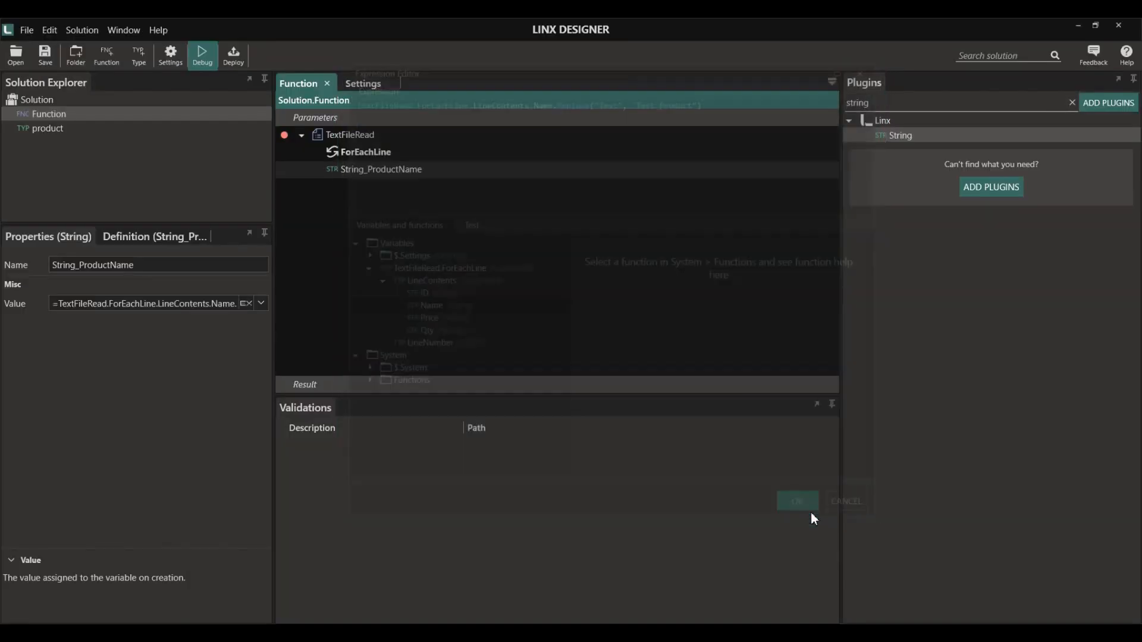